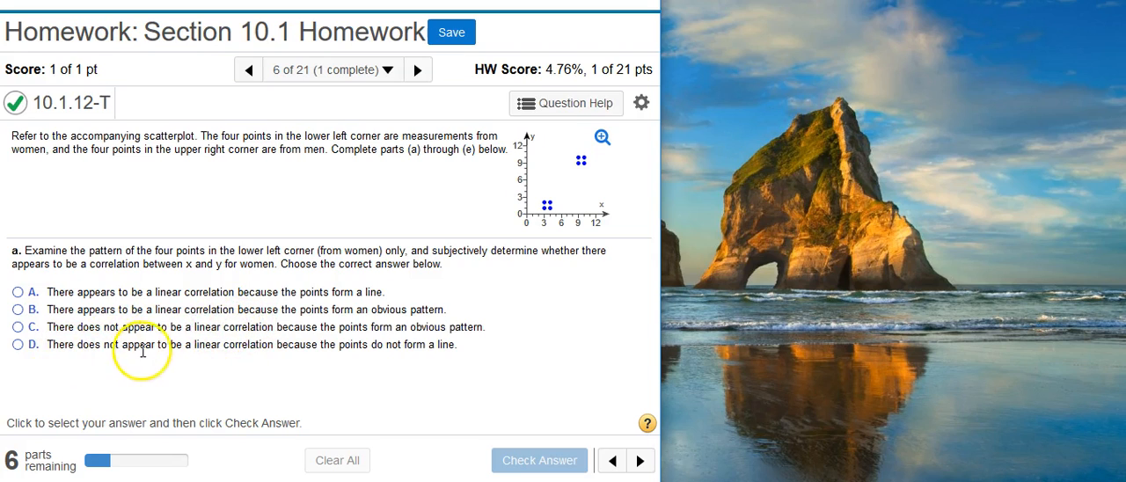
pyautogui.moveTo(327, 359)
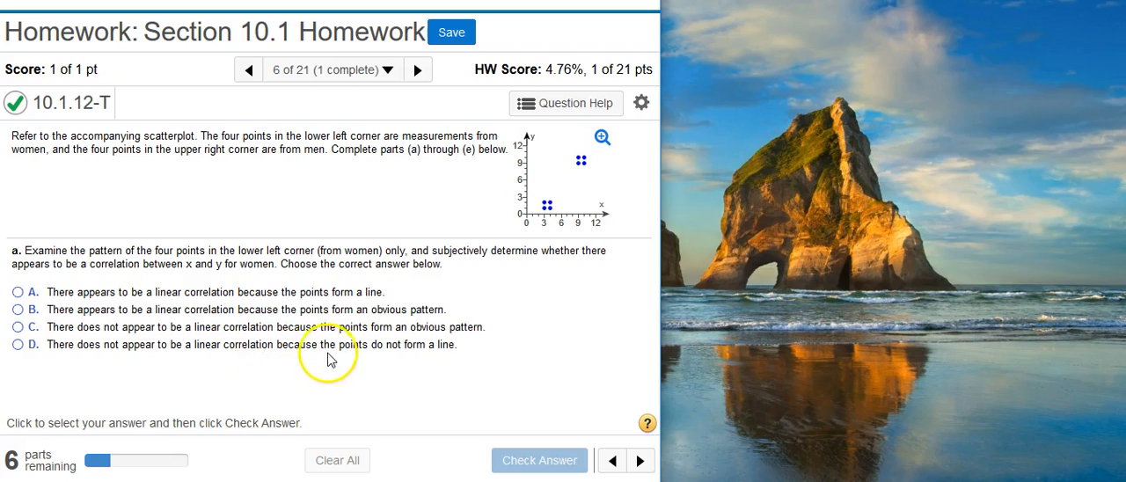
# Answer part a with option D: the women's points show no linear correlation.
pyautogui.click(17, 344)
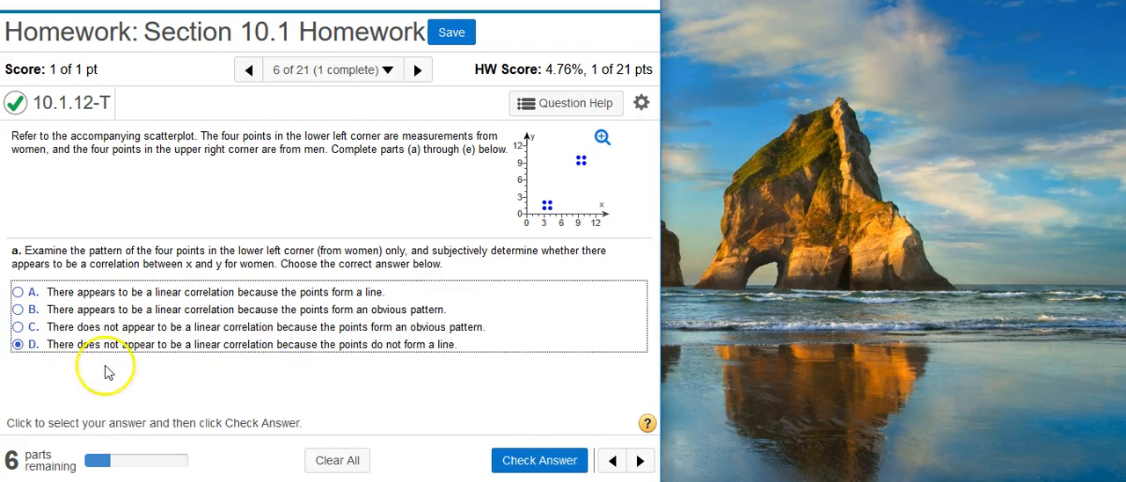
pyautogui.click(539, 461)
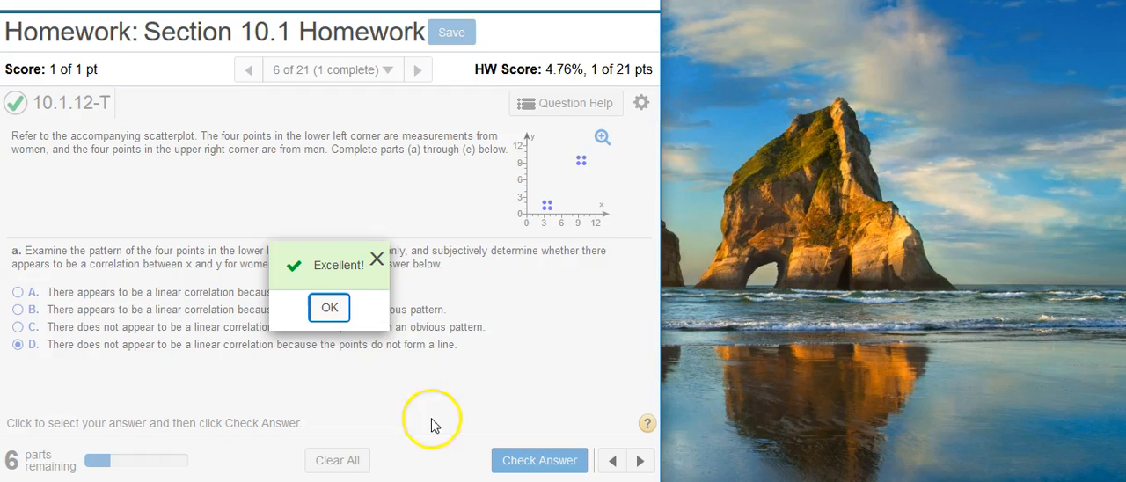
pyautogui.click(328, 307)
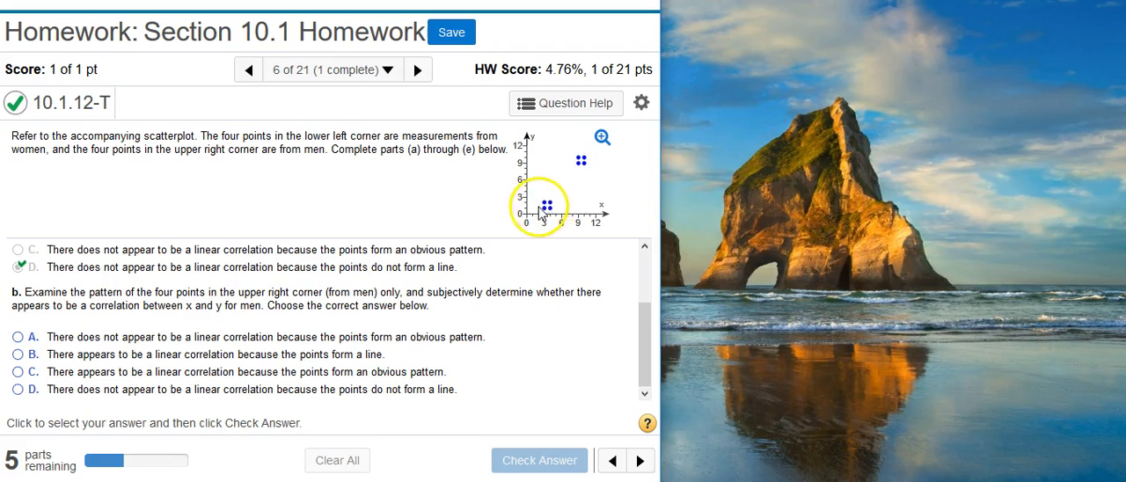
pyautogui.moveTo(585, 169)
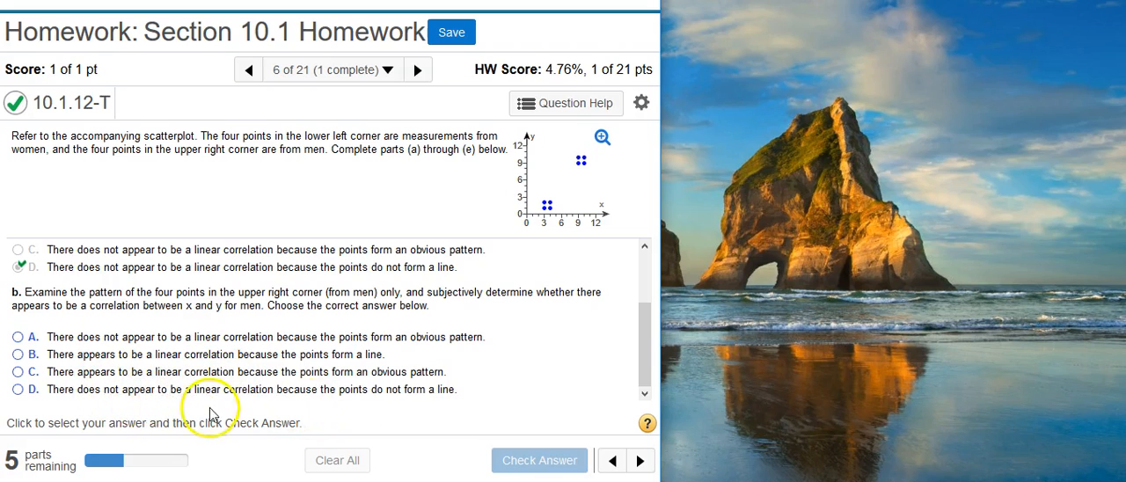
# Answer part b with option D: the men's points show no linear correlation.
pyautogui.click(17, 389)
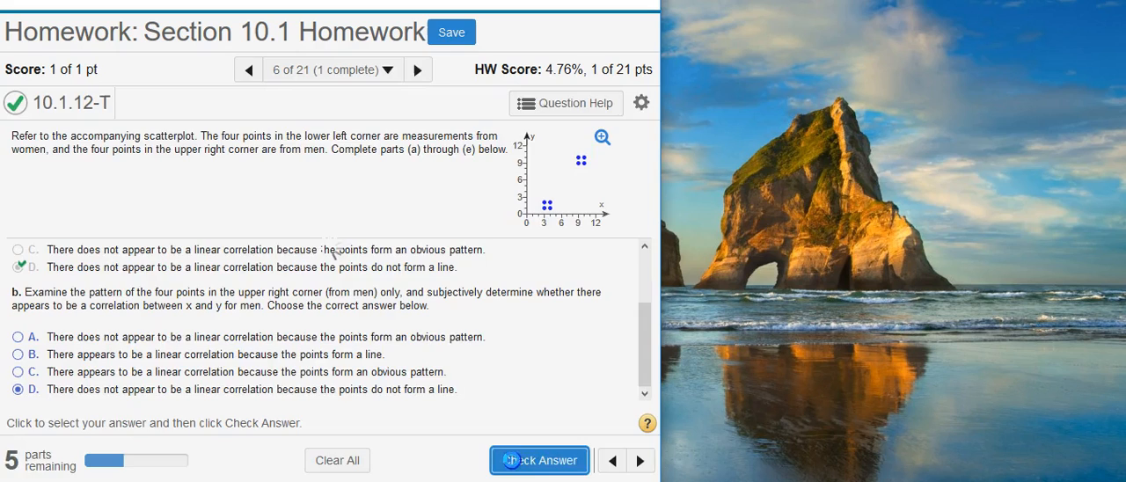
pyautogui.click(540, 460)
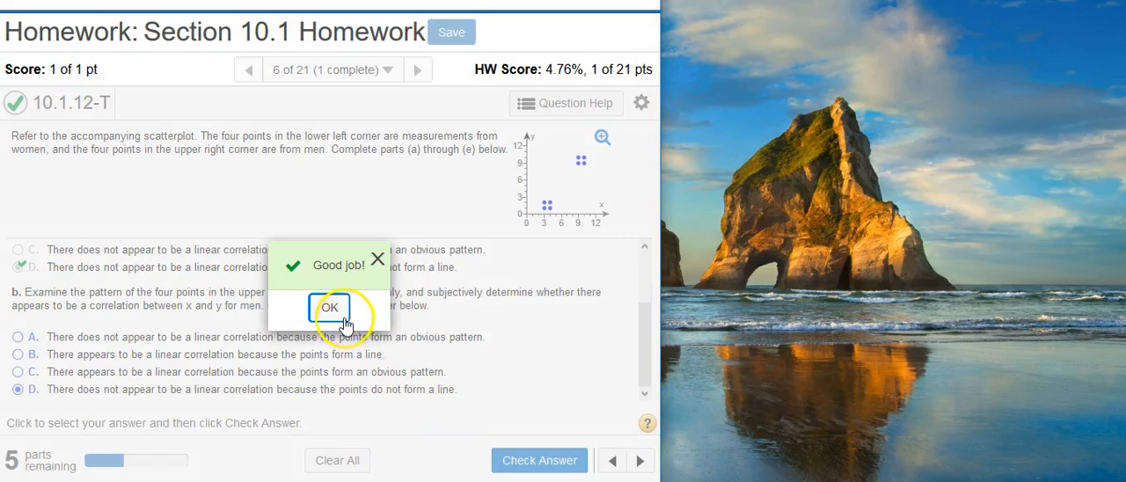
pyautogui.click(328, 308)
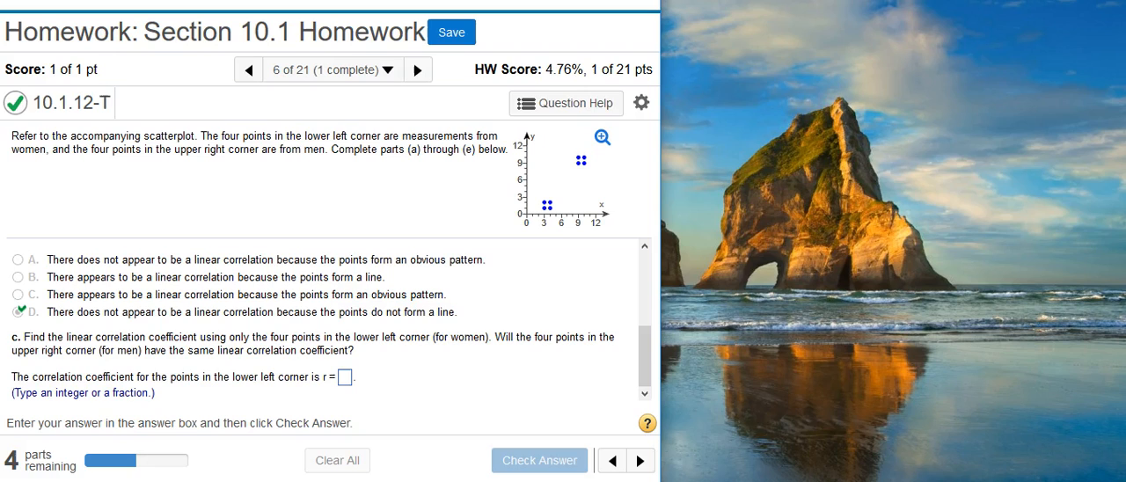
pyautogui.moveTo(132, 83)
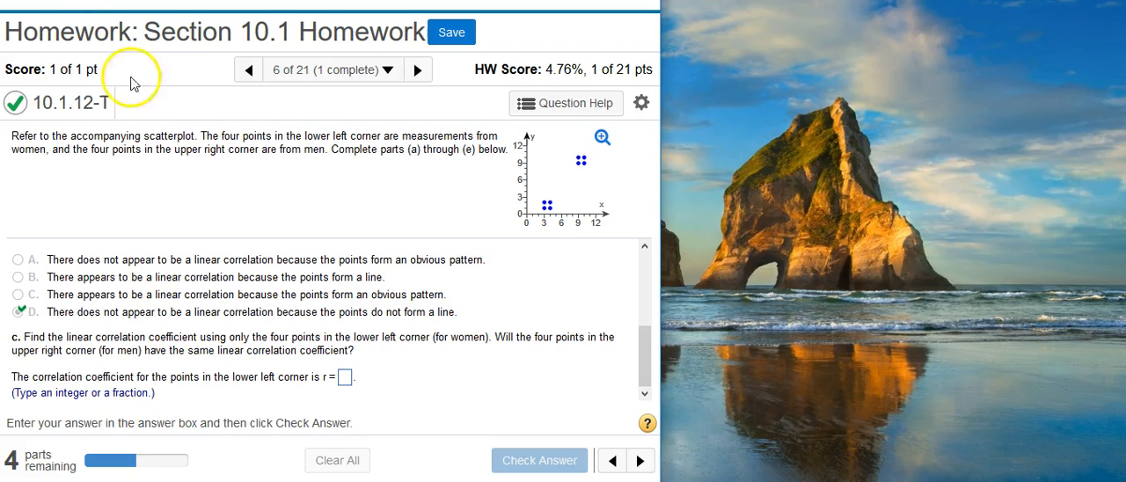
pyautogui.moveTo(398, 247)
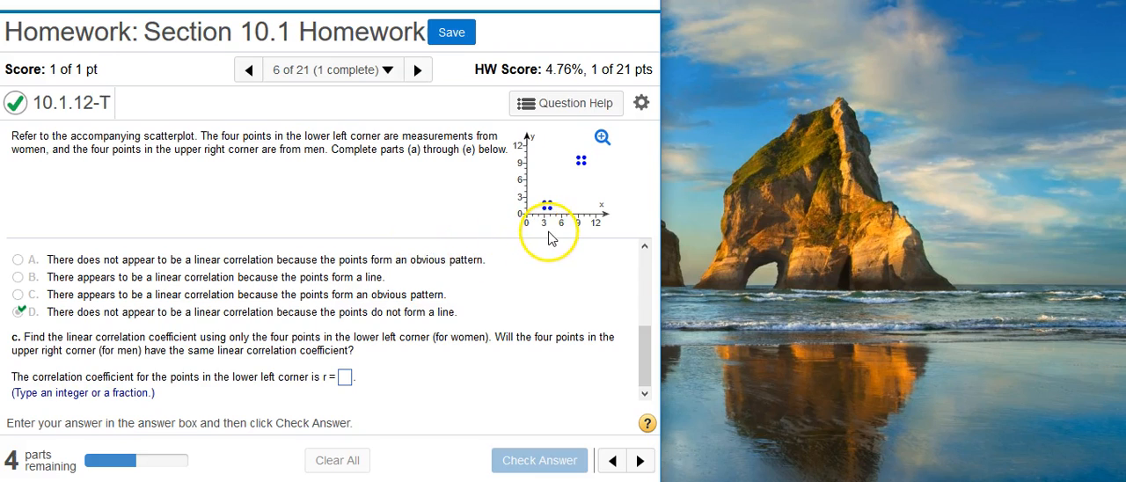
pyautogui.moveTo(549, 235)
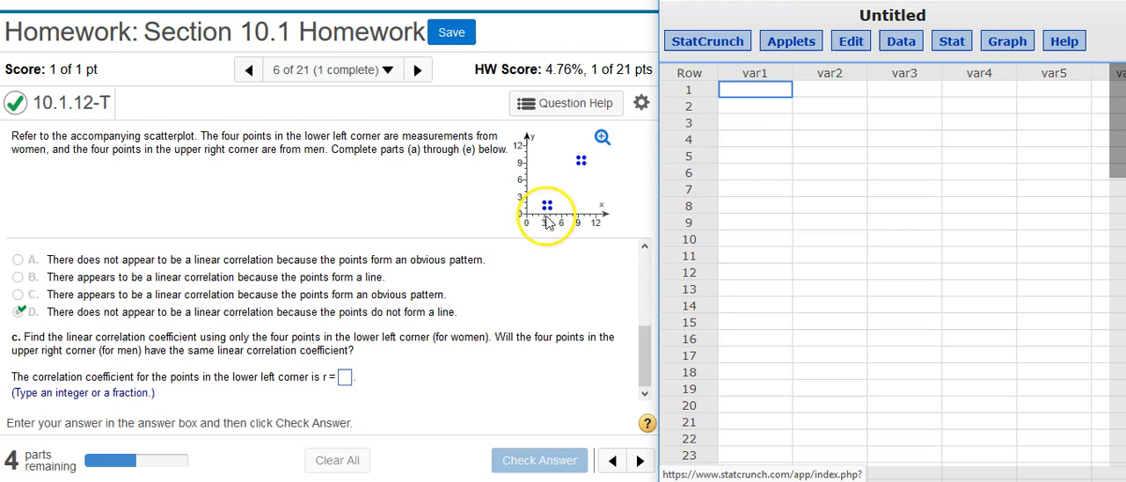
pyautogui.moveTo(728, 203)
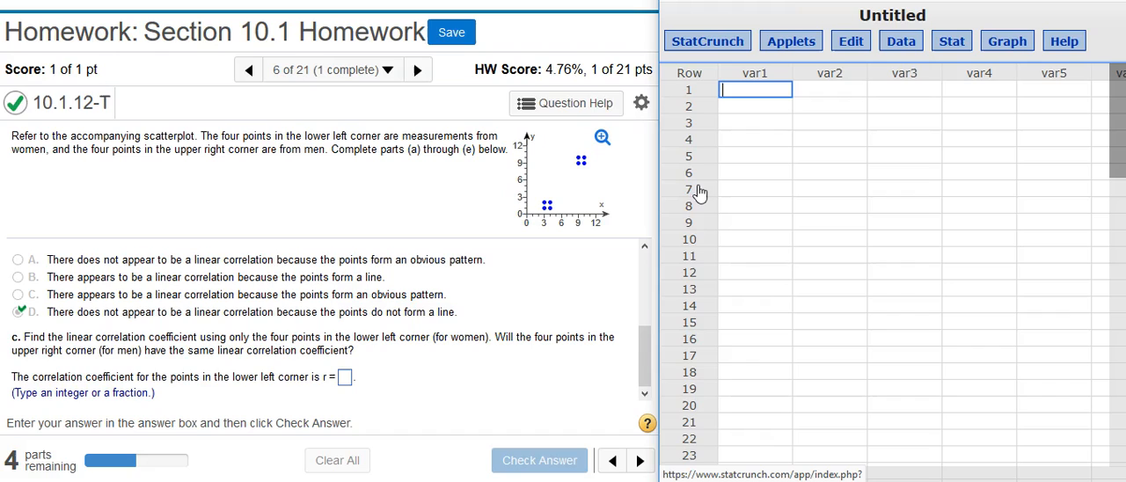
pyautogui.moveTo(776, 185)
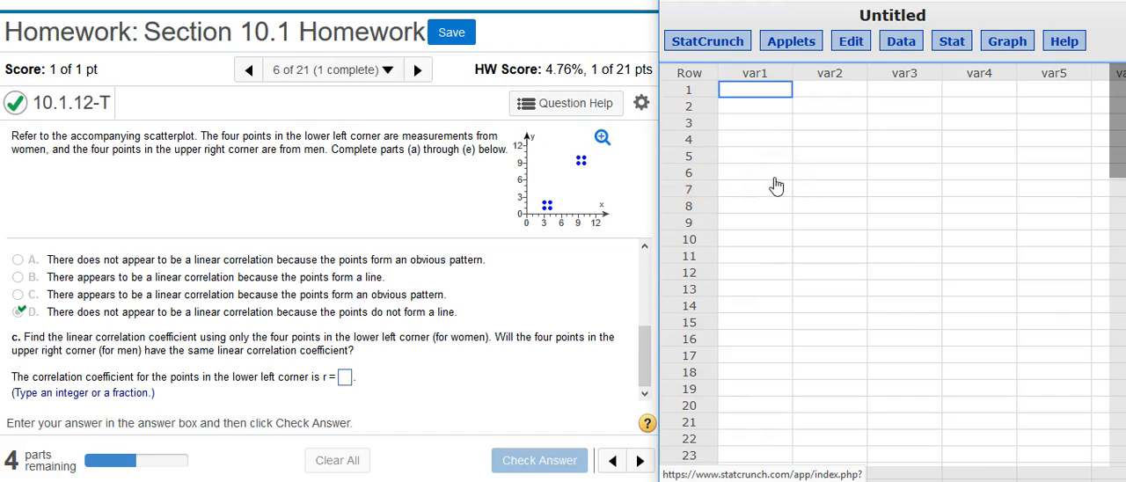
# Rename StatCrunch's first column from var1 to x.
pyautogui.doubleClick(754, 73)
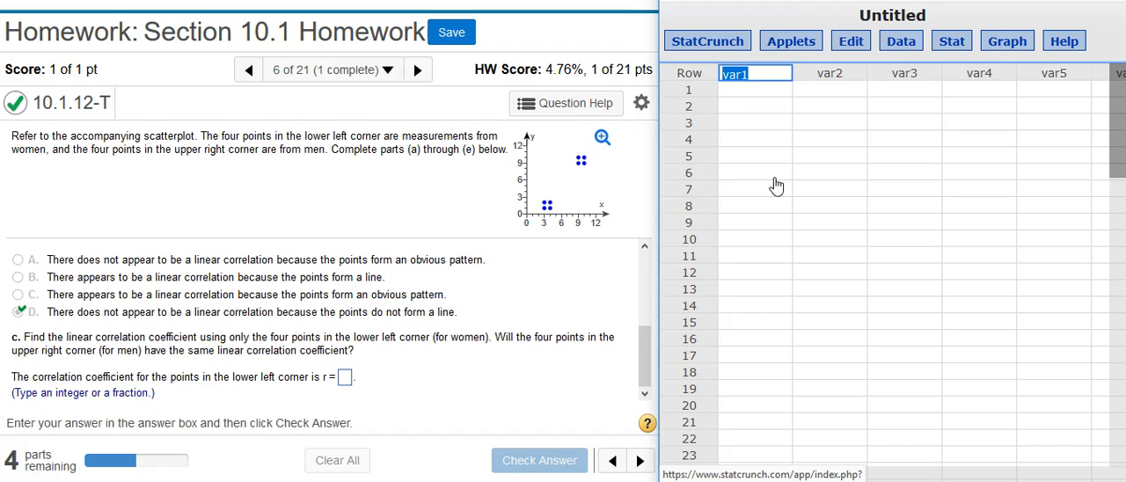
pyautogui.write('x')
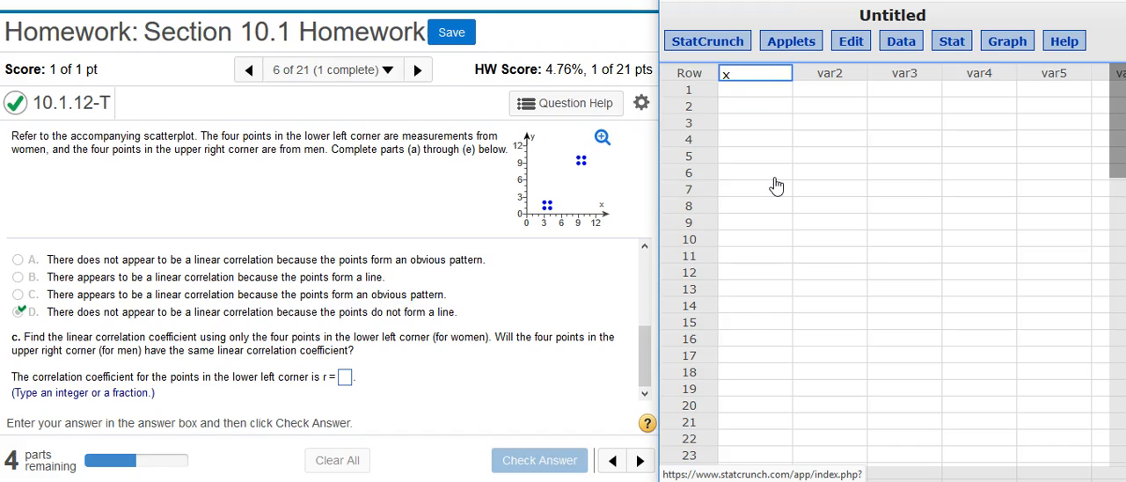
pyautogui.click(829, 73)
pyautogui.write('y')
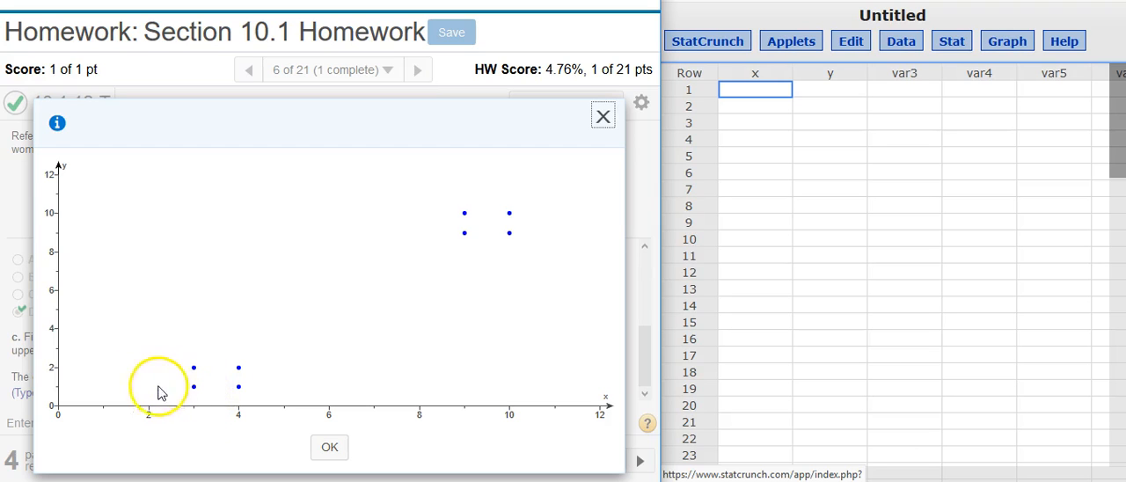
# Enter the women's points (3,1), (4,1), (3,2), (4,2) into columns x and y.
pyautogui.click(755, 90)
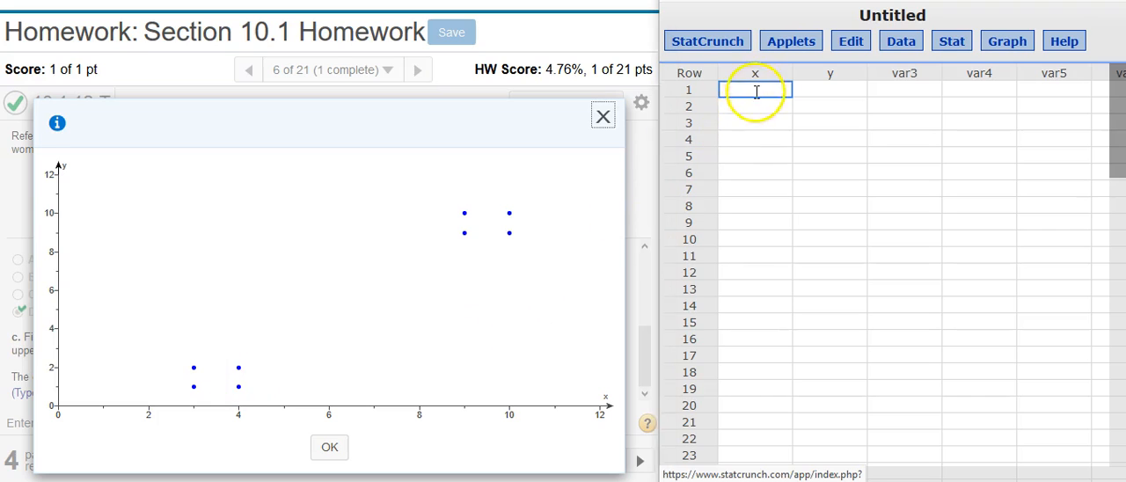
pyautogui.write('3')
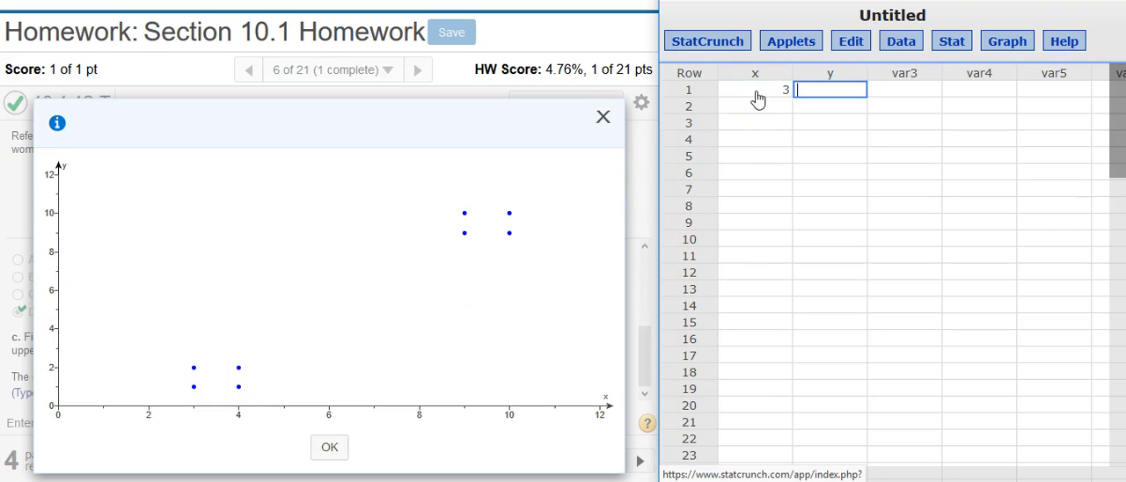
pyautogui.write('1')
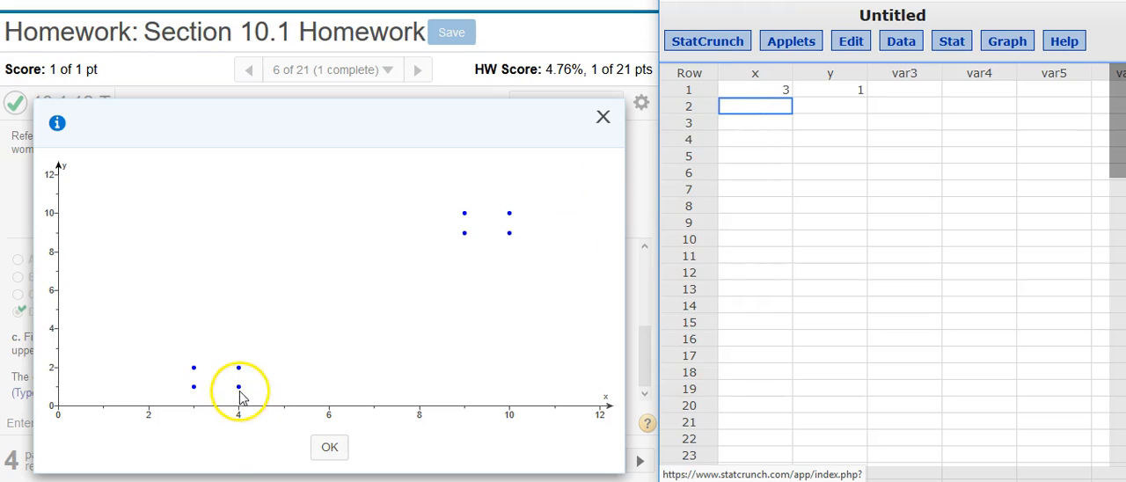
pyautogui.write('4')
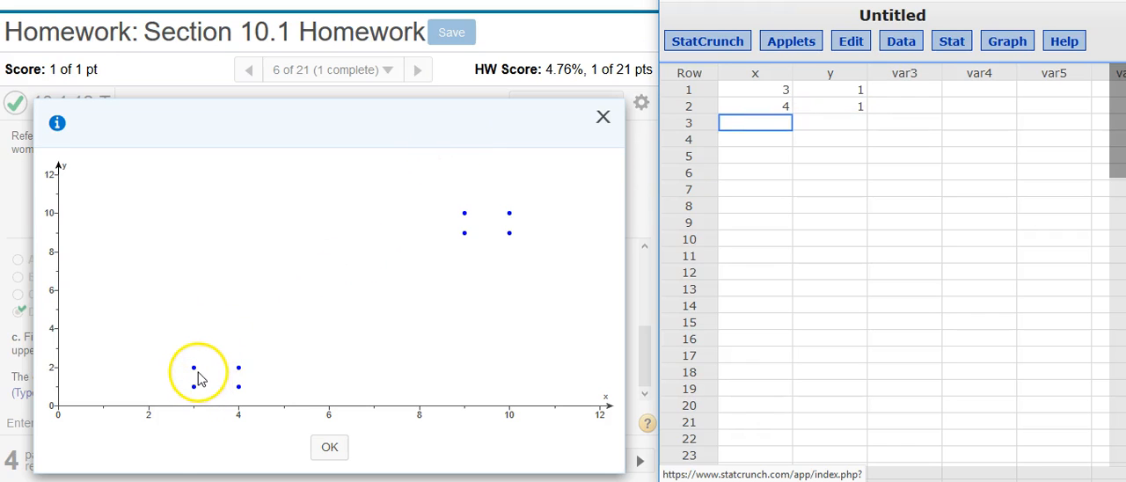
pyautogui.write('2')
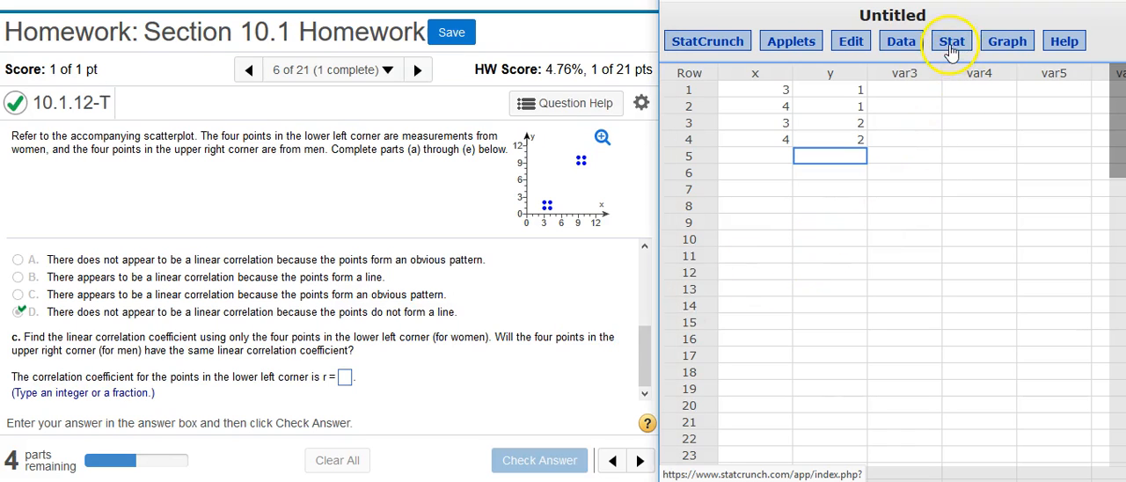
# Run a Simple Linear regression with x as the explanatory and y as the response variable.
pyautogui.click(952, 40)
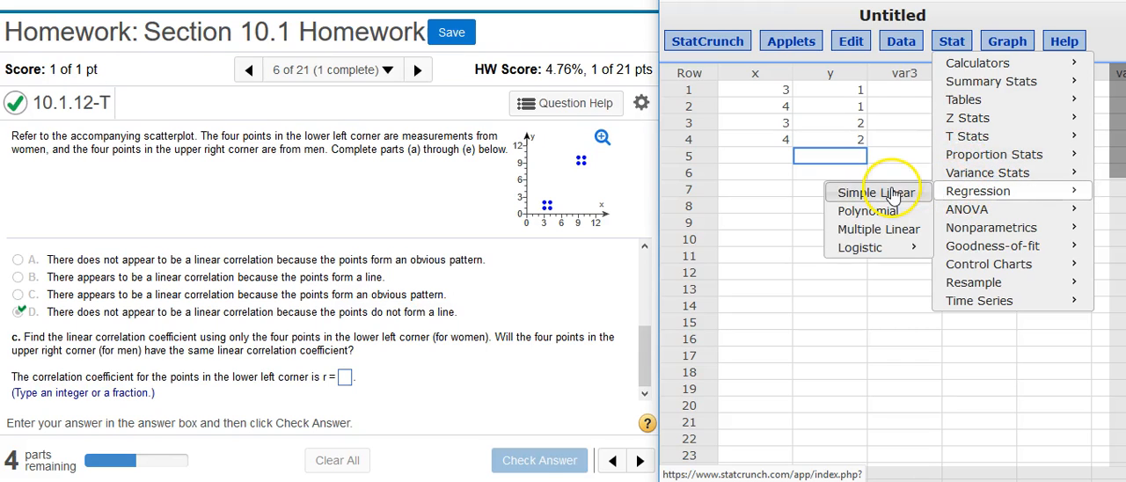
pyautogui.click(875, 192)
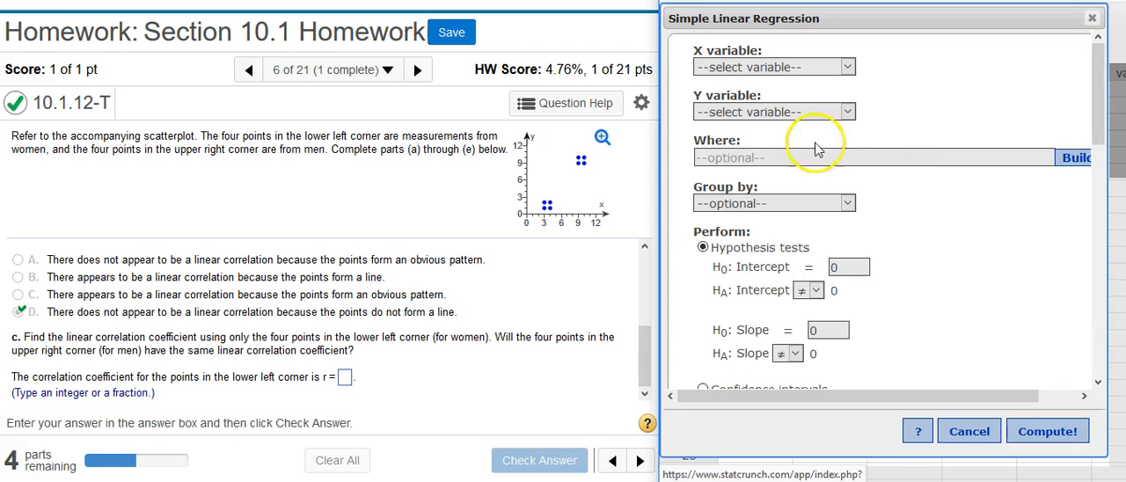
pyautogui.click(773, 66)
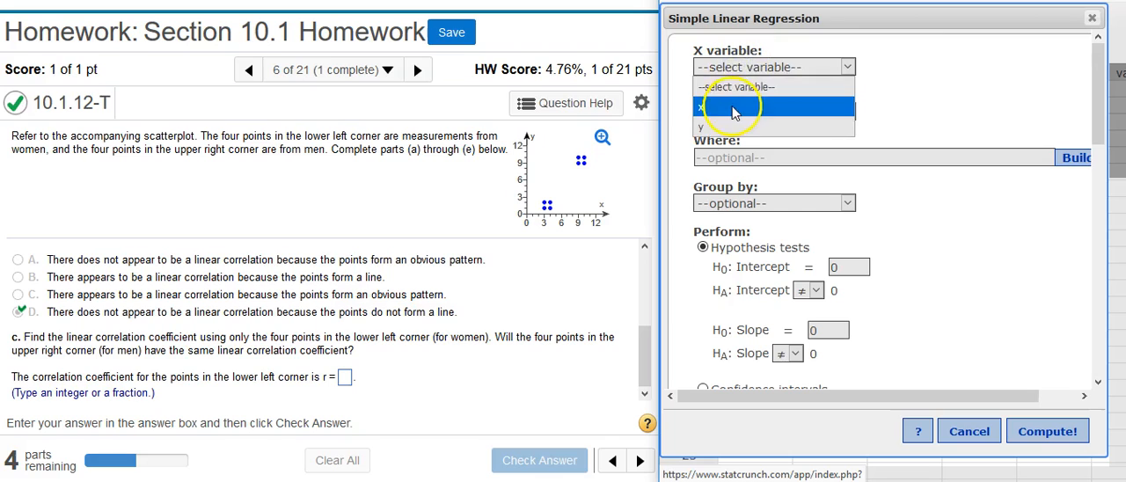
pyautogui.click(728, 108)
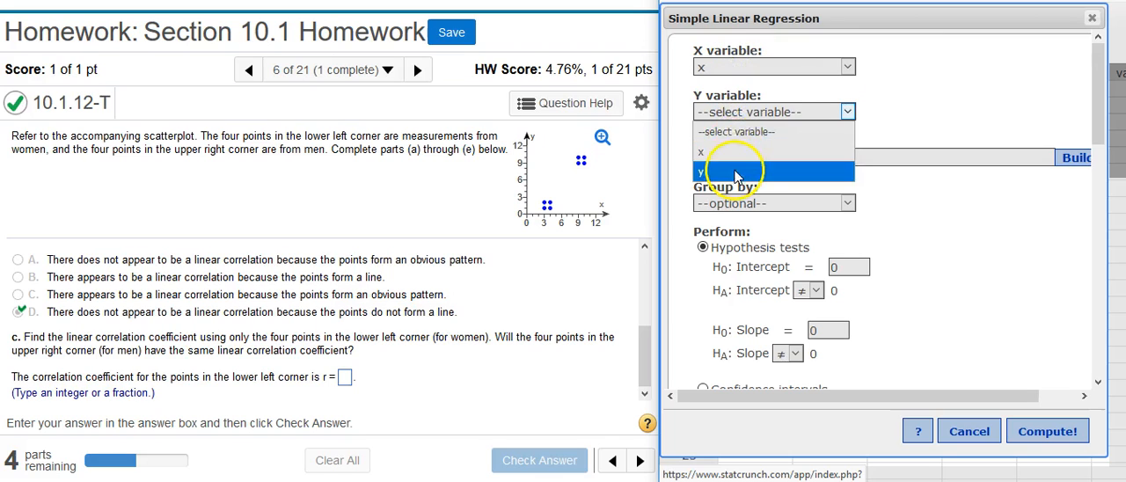
pyautogui.click(735, 170)
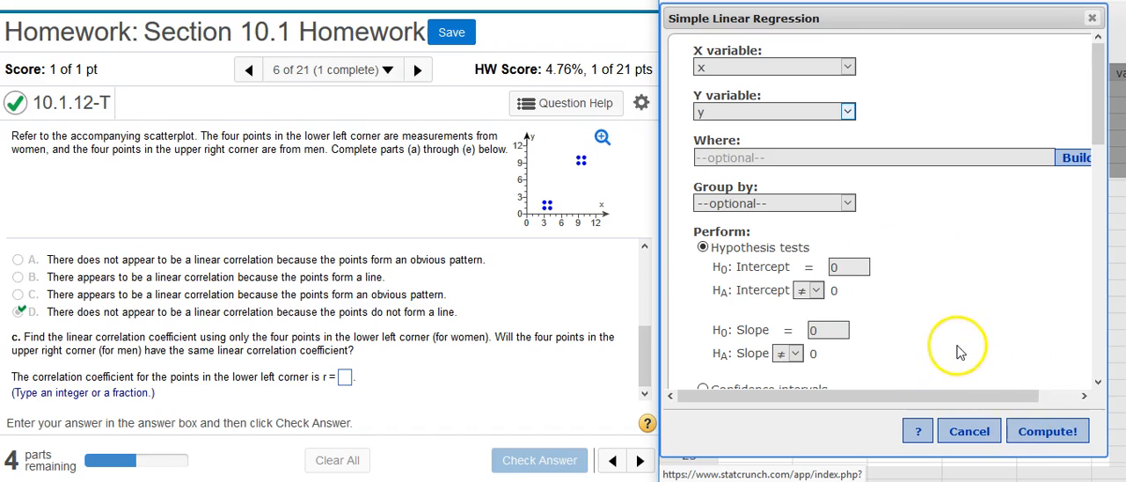
pyautogui.moveTo(1008, 371)
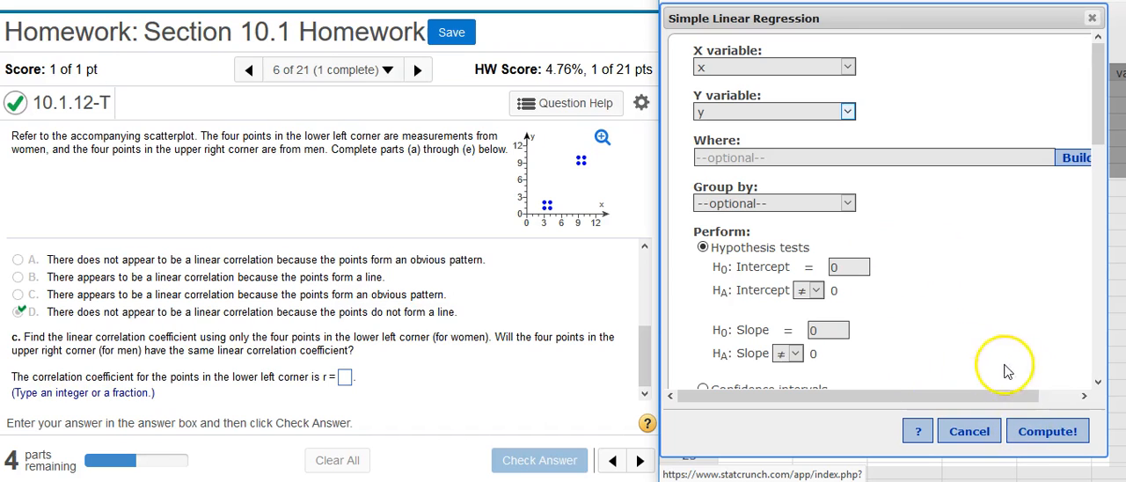
pyautogui.click(1047, 432)
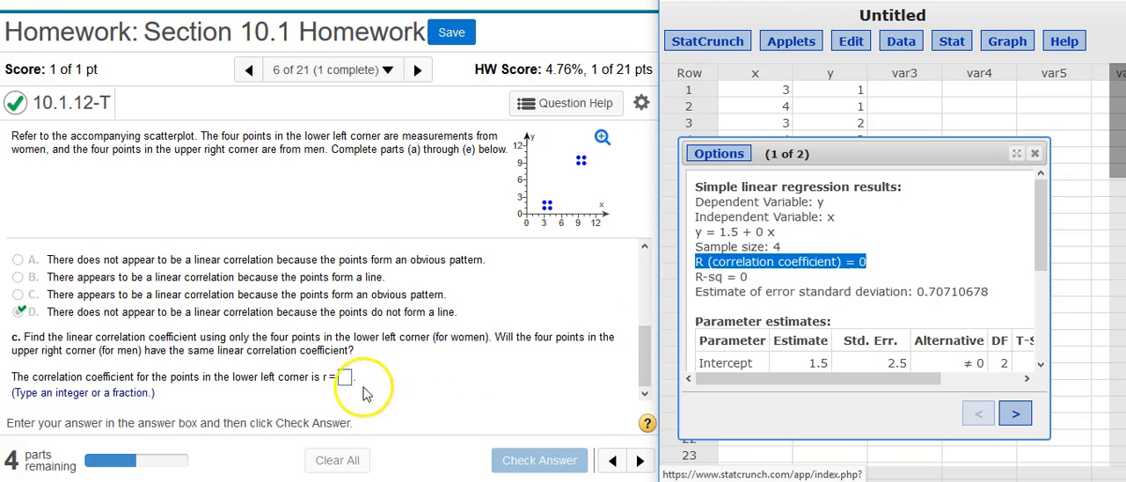
# Submit r = 0 as the women's correlation coefficient in part c.
pyautogui.click(346, 378)
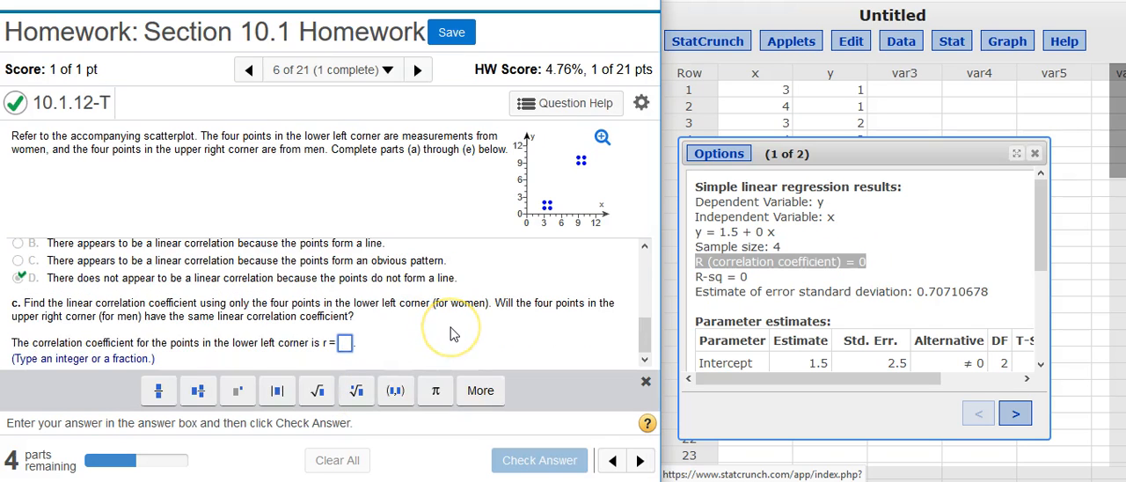
pyautogui.write('0')
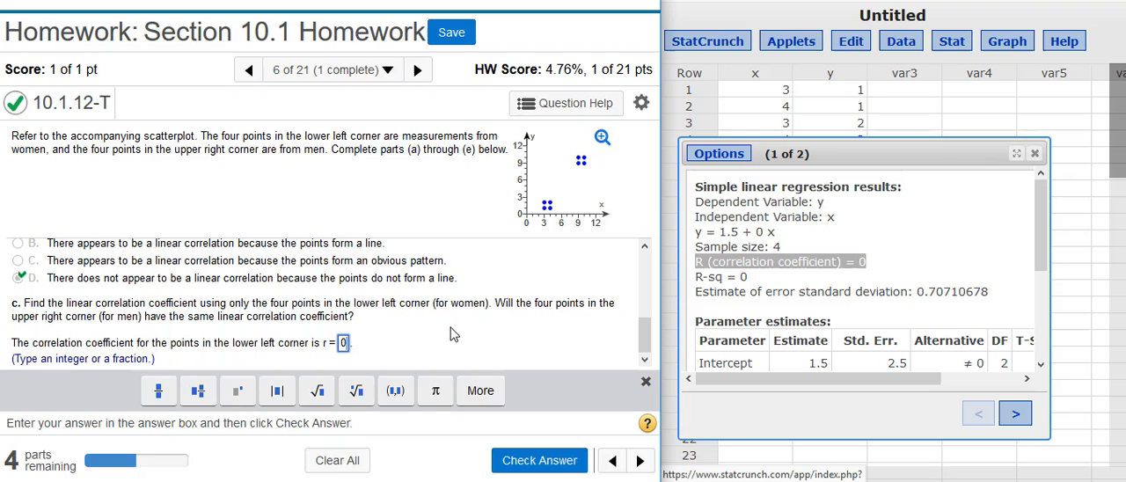
pyautogui.click(539, 460)
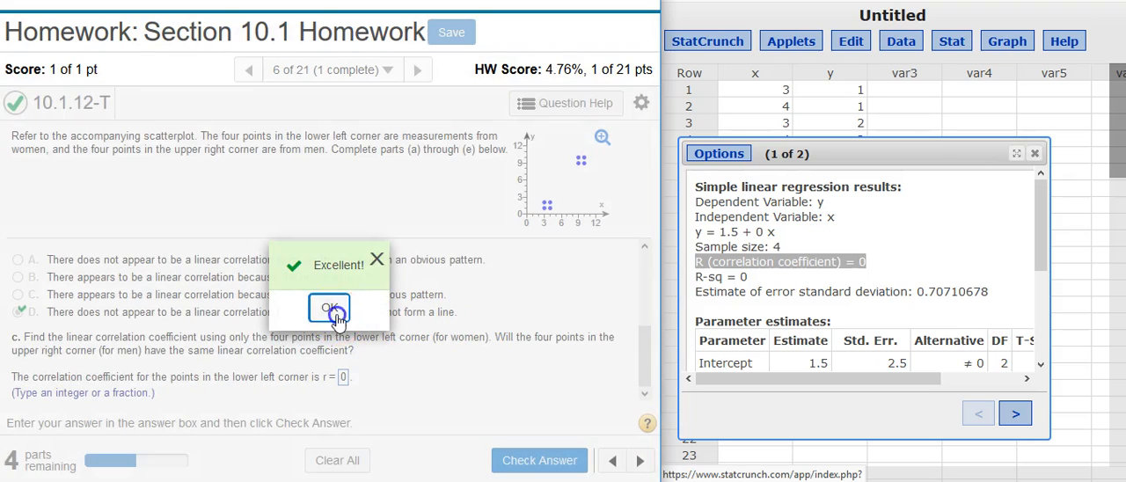
pyautogui.click(329, 308)
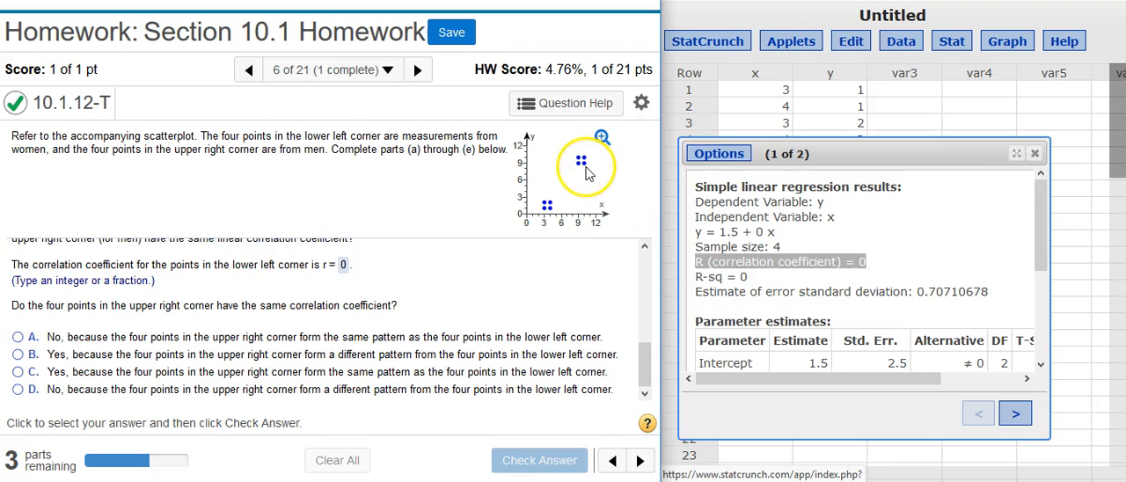
pyautogui.moveTo(572, 204)
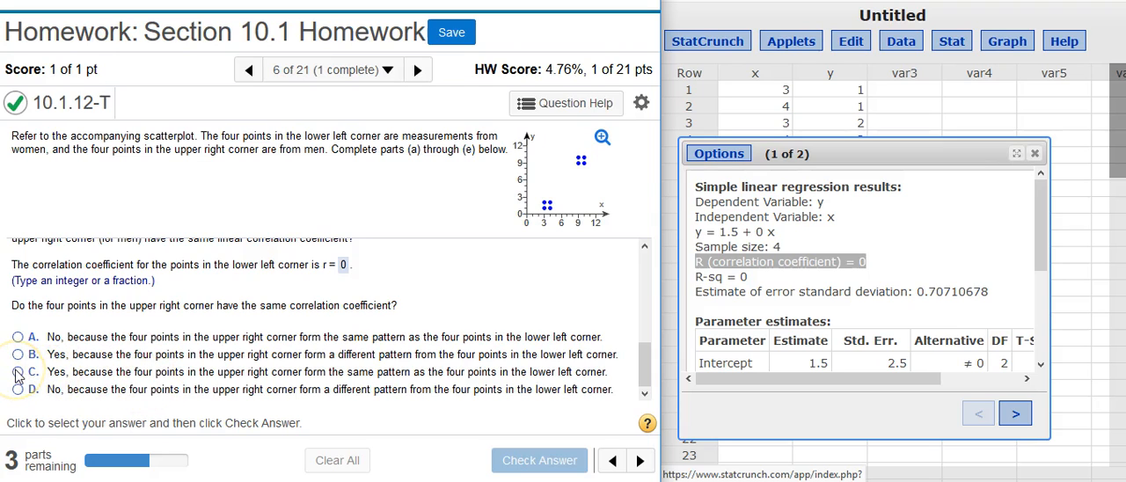
# Answer with option C: the men's points share the coefficient due to the same pattern.
pyautogui.click(17, 372)
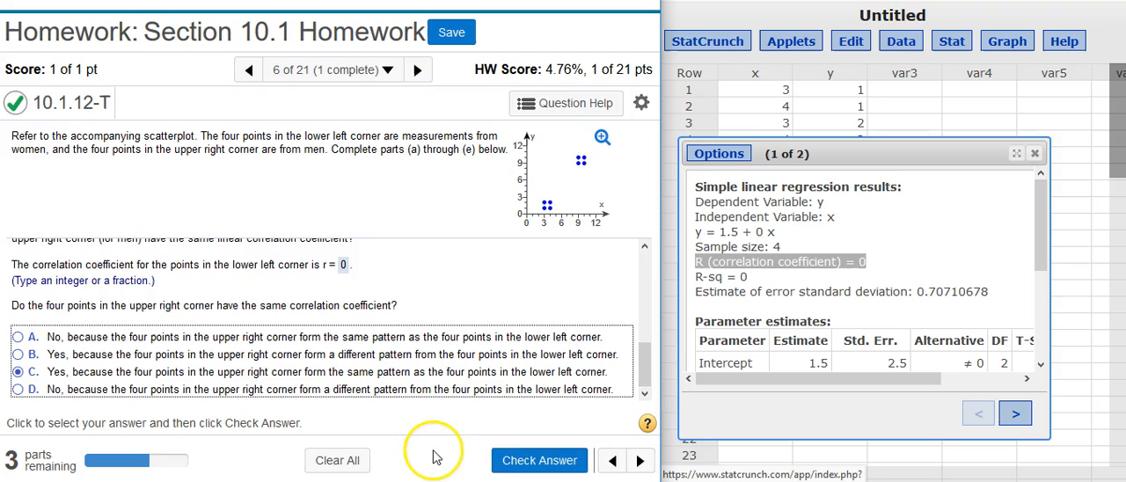
pyautogui.click(540, 460)
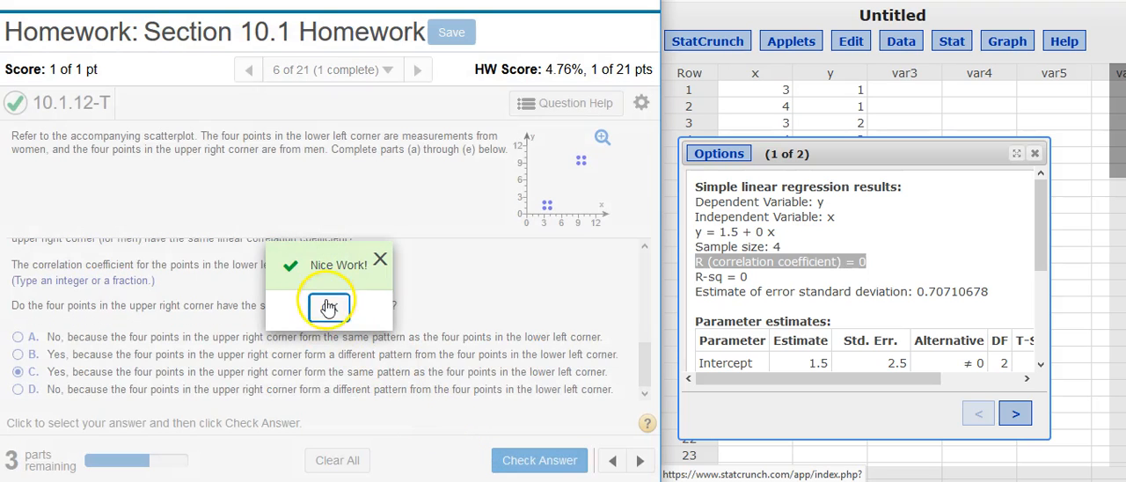
pyautogui.click(327, 306)
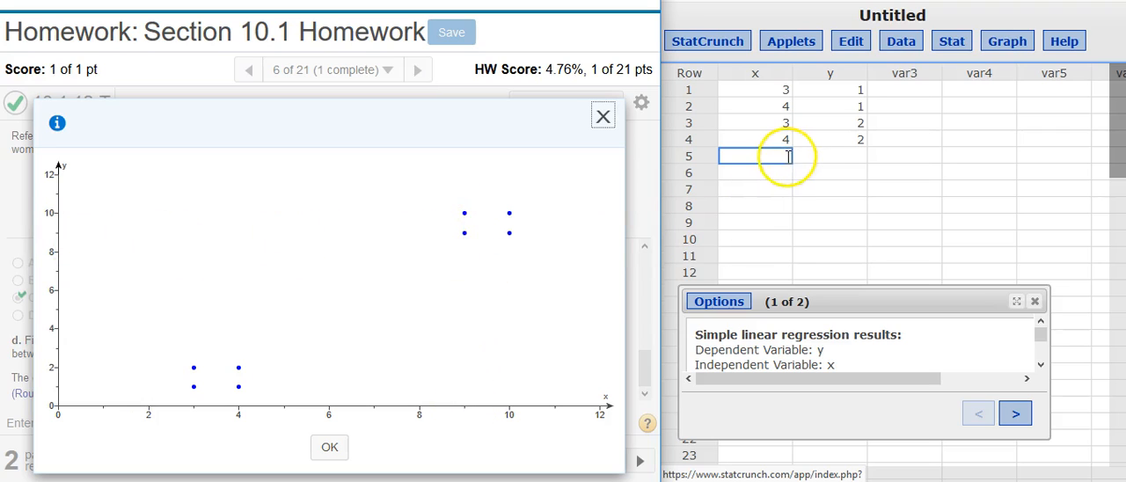
# Append the upper-right points (9,9), (10,9), (9,10) below the women's data.
pyautogui.write('9')
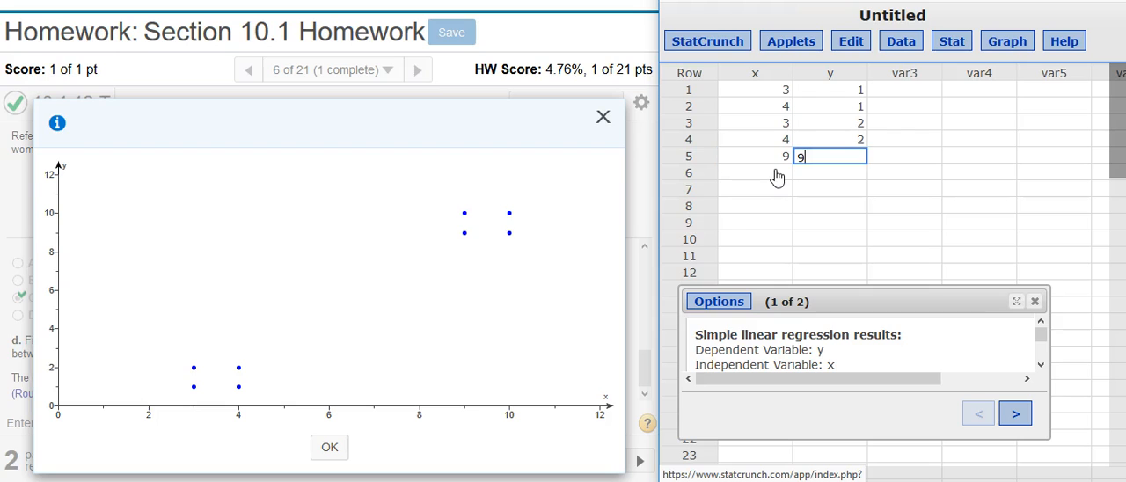
pyautogui.press('Enter')
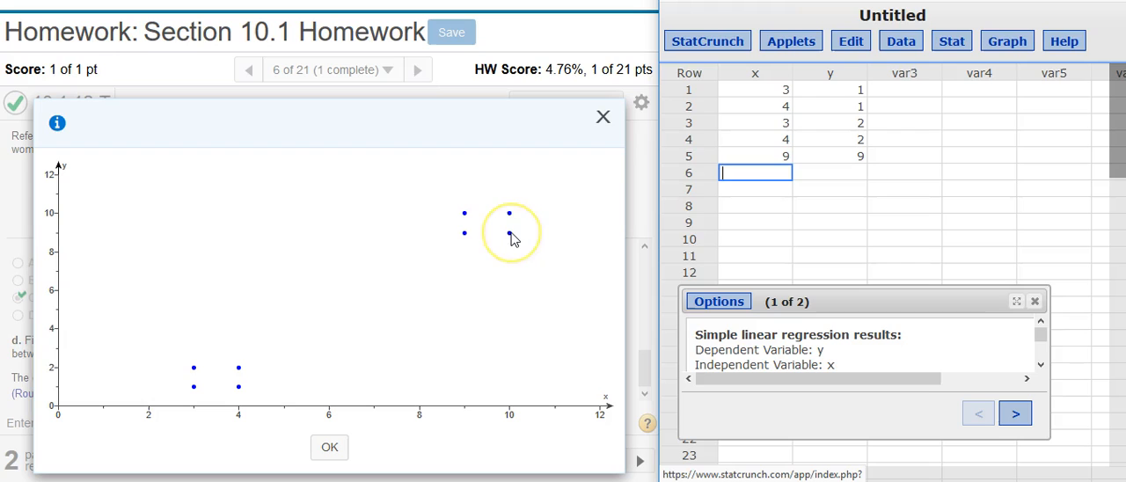
pyautogui.write('9')
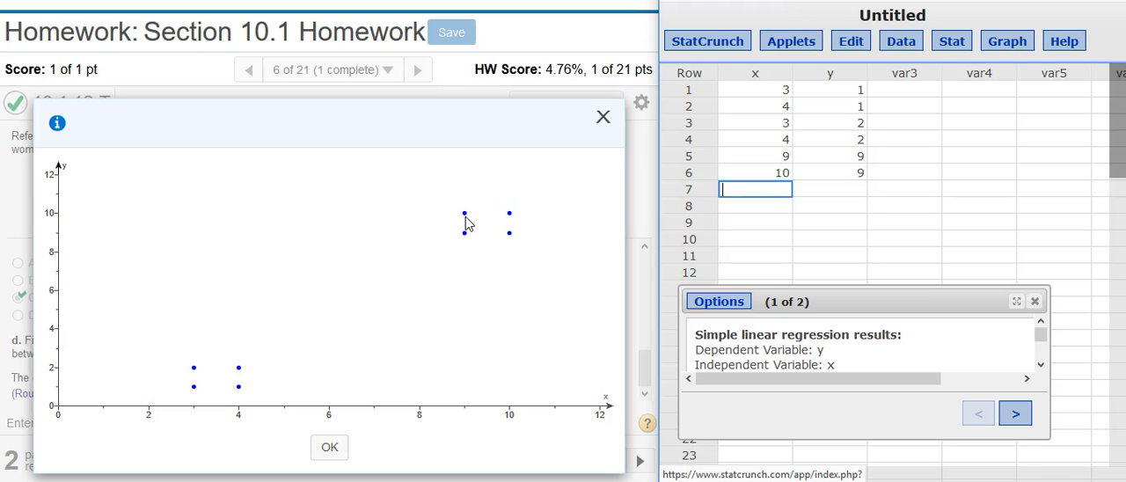
pyautogui.write('9')
pyautogui.click(830, 190)
pyautogui.write('10')
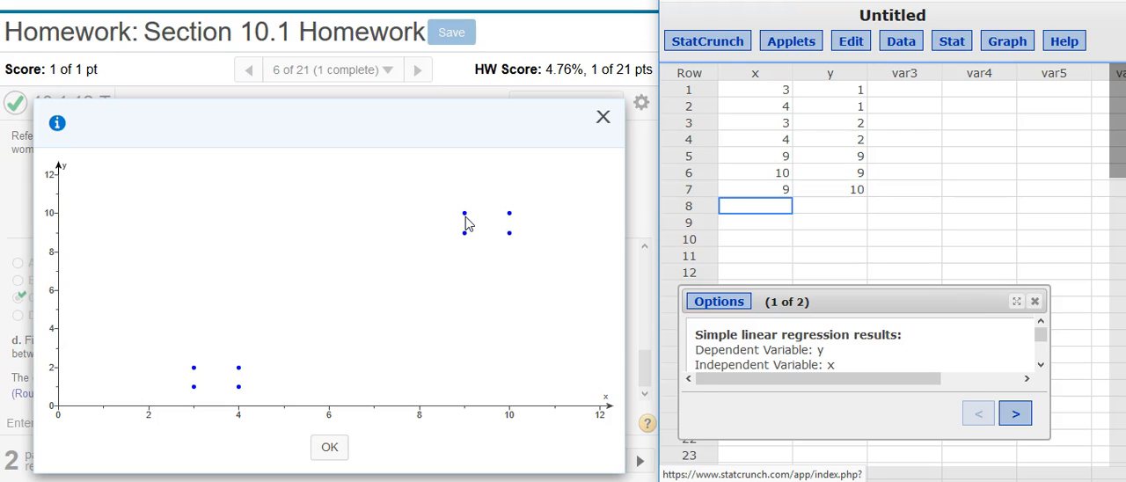
pyautogui.moveTo(517, 228)
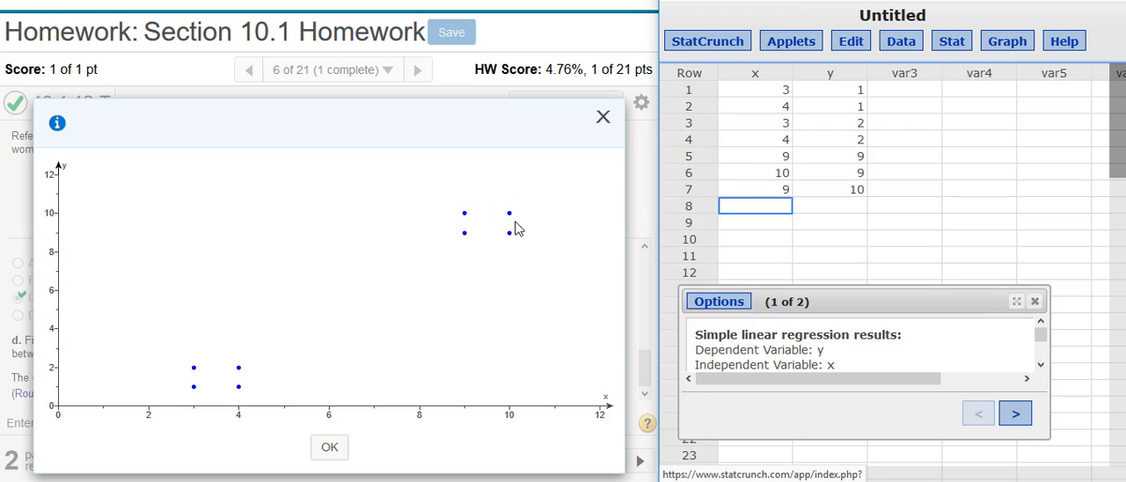
pyautogui.write('10')
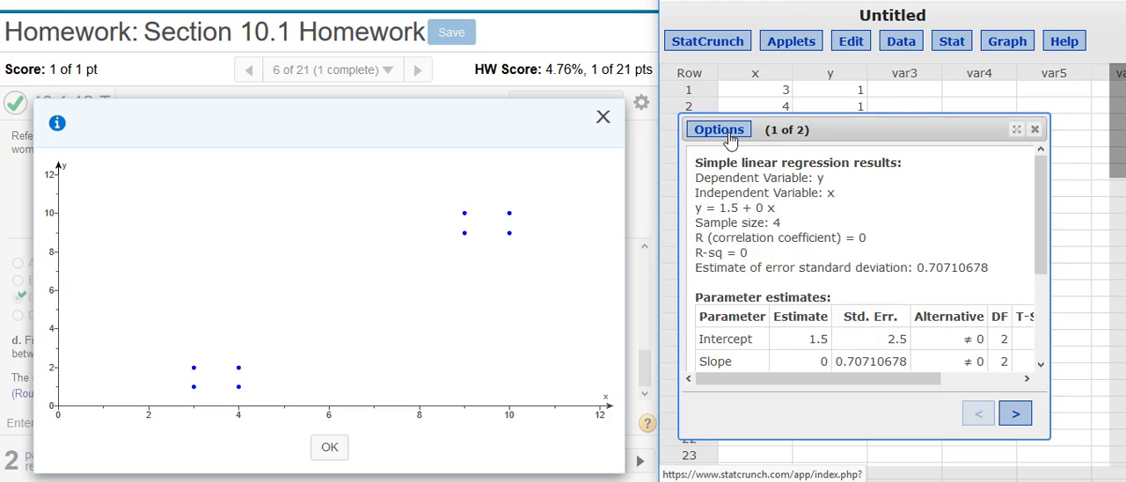
# Rerun the regression on all eight points and select r = 0.97877687.
pyautogui.click(718, 130)
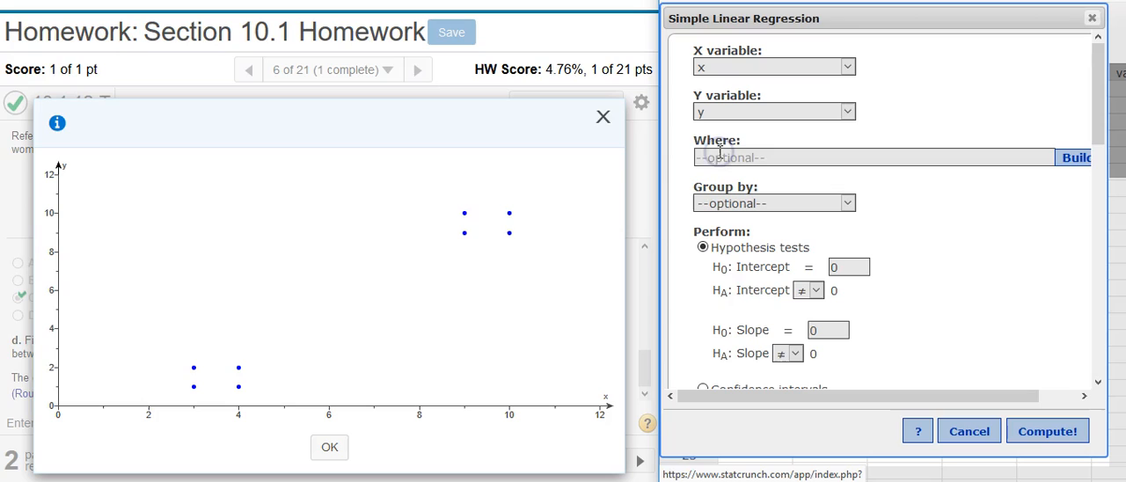
pyautogui.moveTo(719, 151)
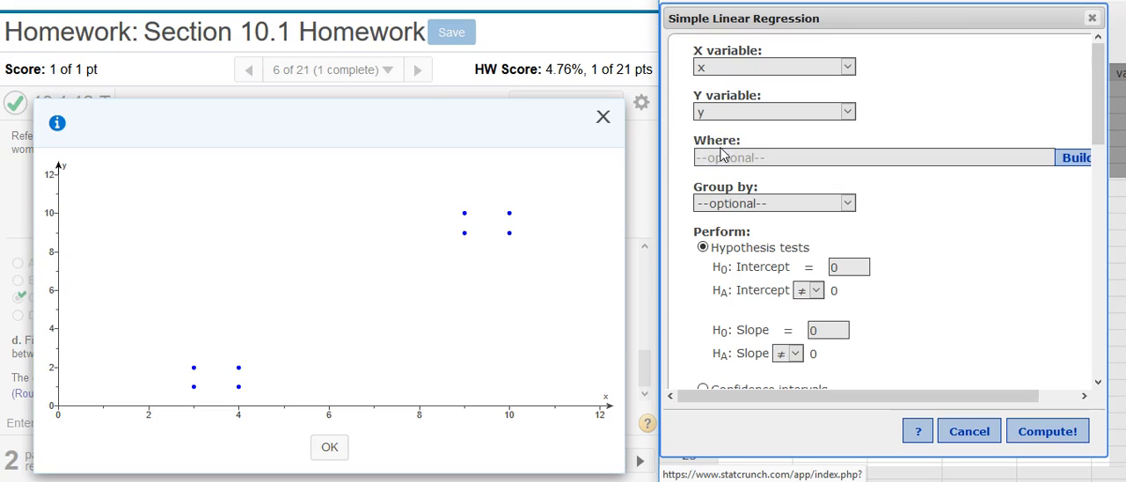
pyautogui.moveTo(723, 154)
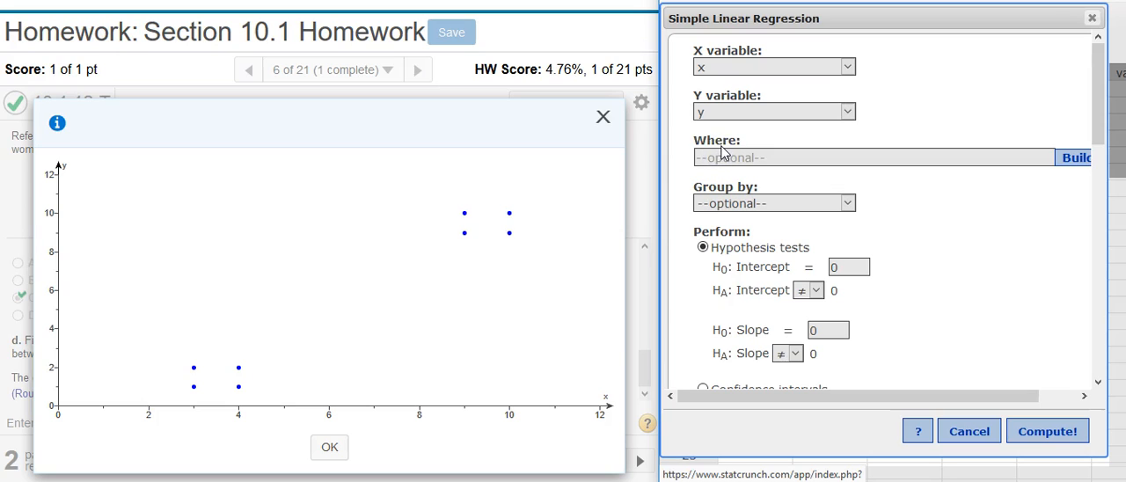
pyautogui.moveTo(742, 117)
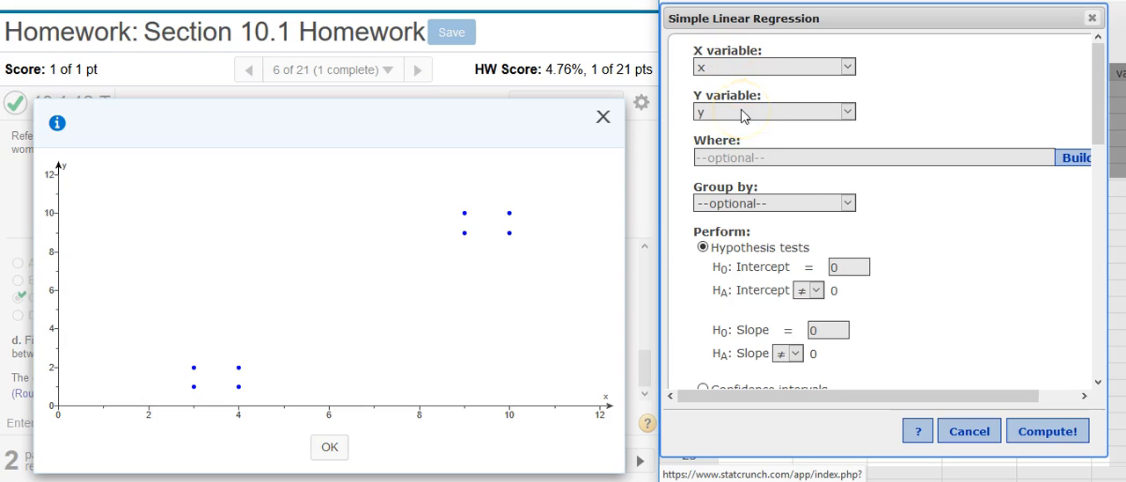
pyautogui.moveTo(801, 147)
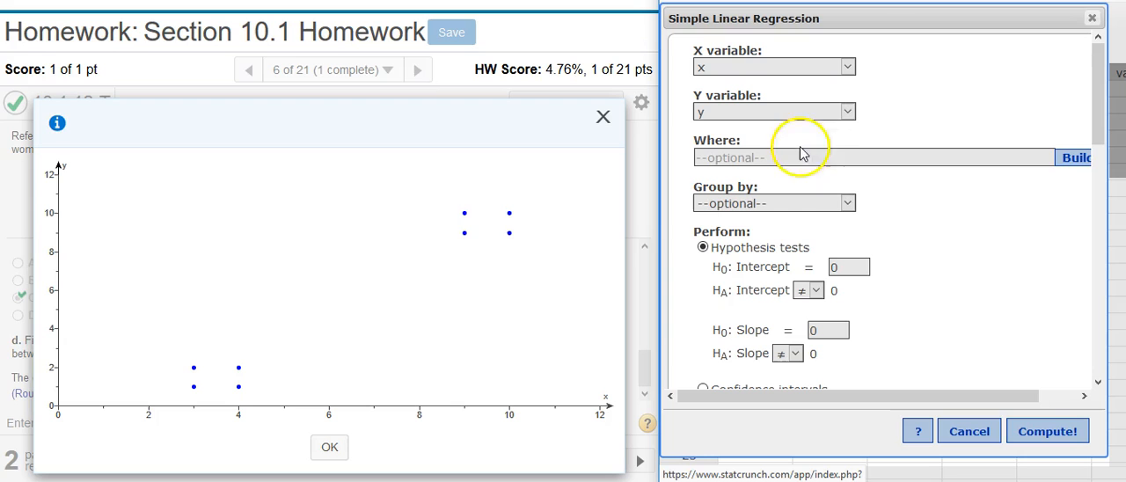
pyautogui.click(1047, 431)
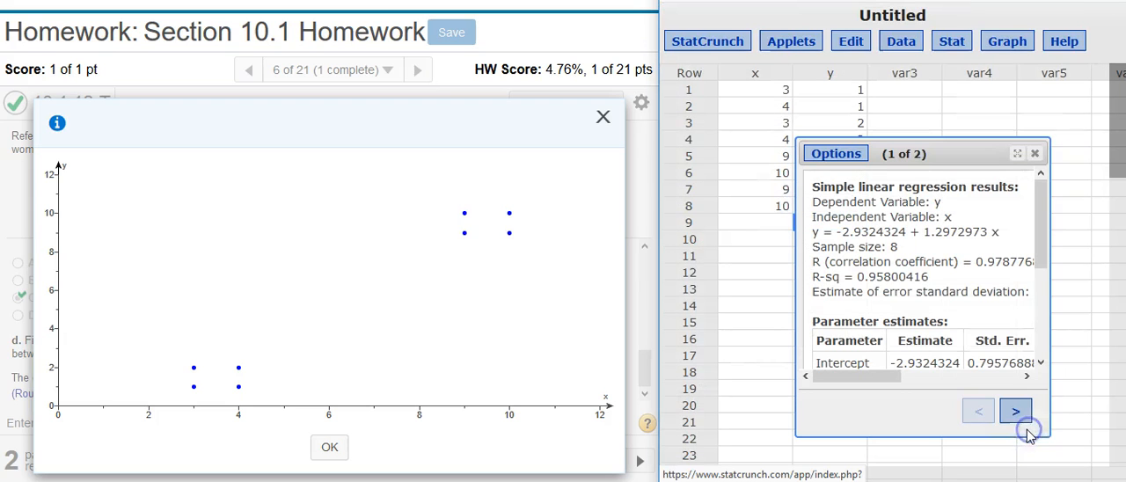
pyautogui.moveTo(800, 420)
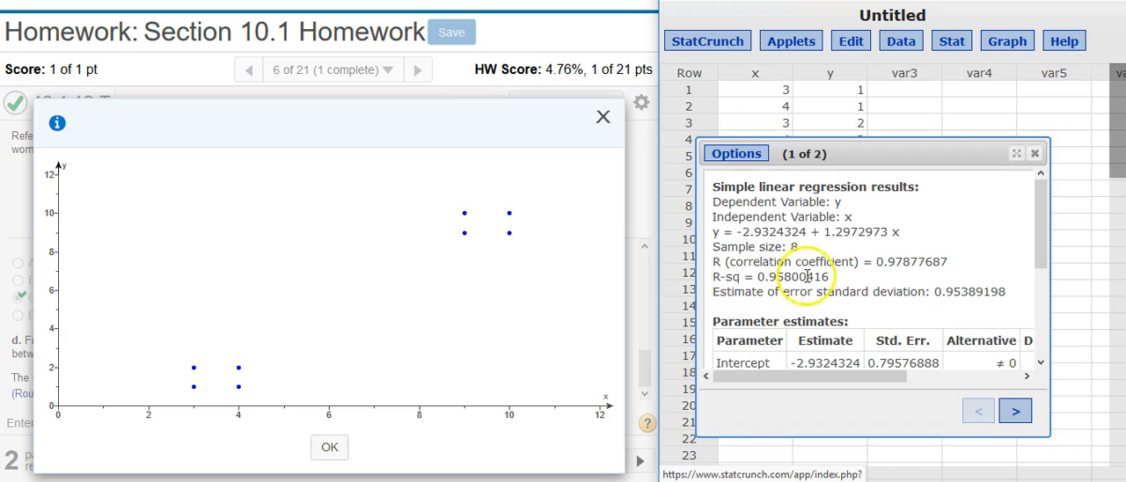
pyautogui.doubleClick(912, 261)
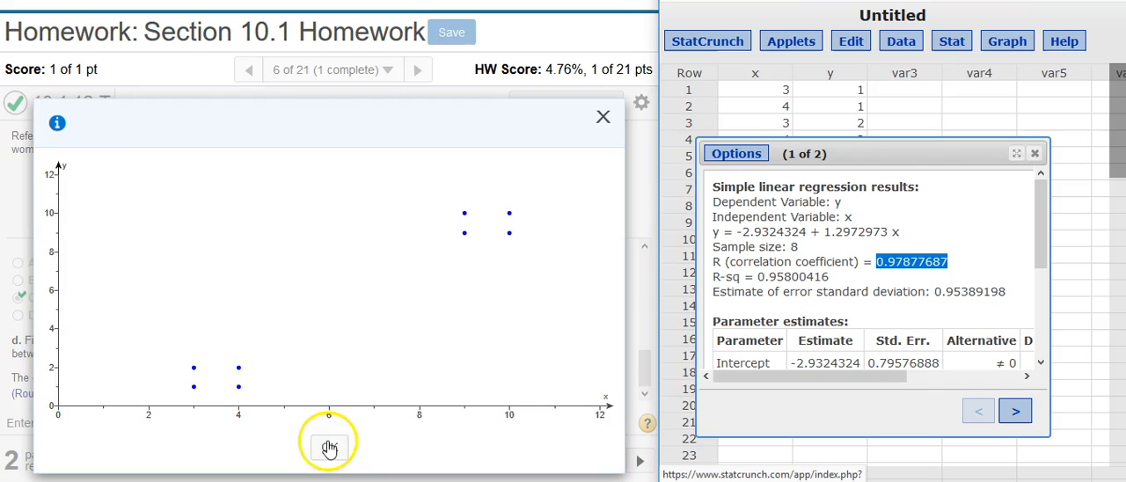
# Close the scatterplot and submit 0.979 as the part d correlation coefficient.
pyautogui.click(602, 116)
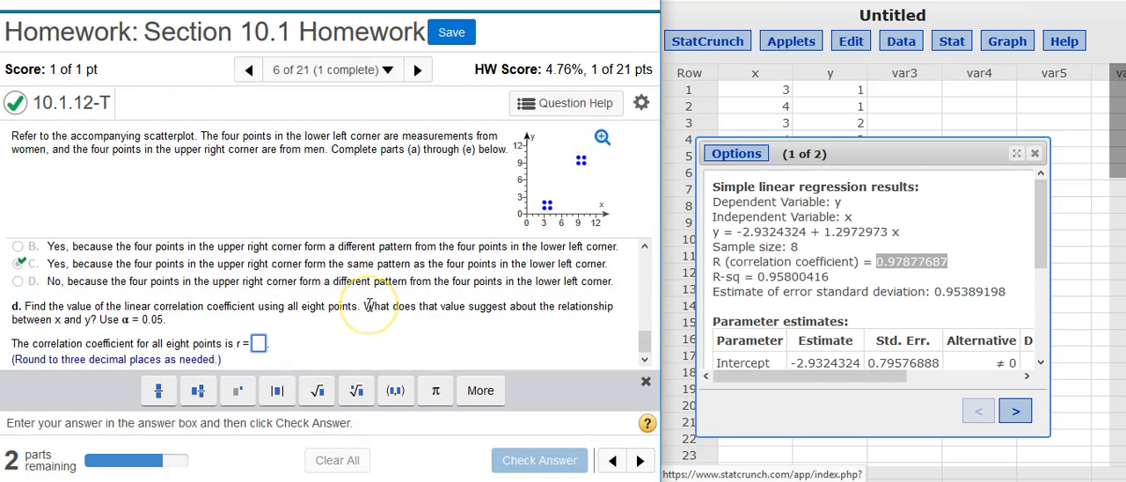
pyautogui.write('0.979')
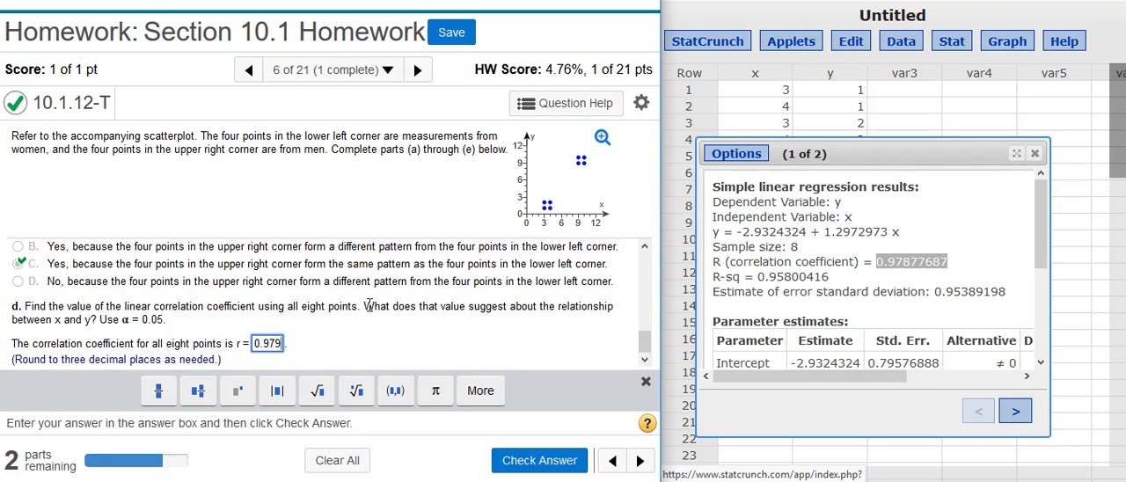
pyautogui.click(539, 460)
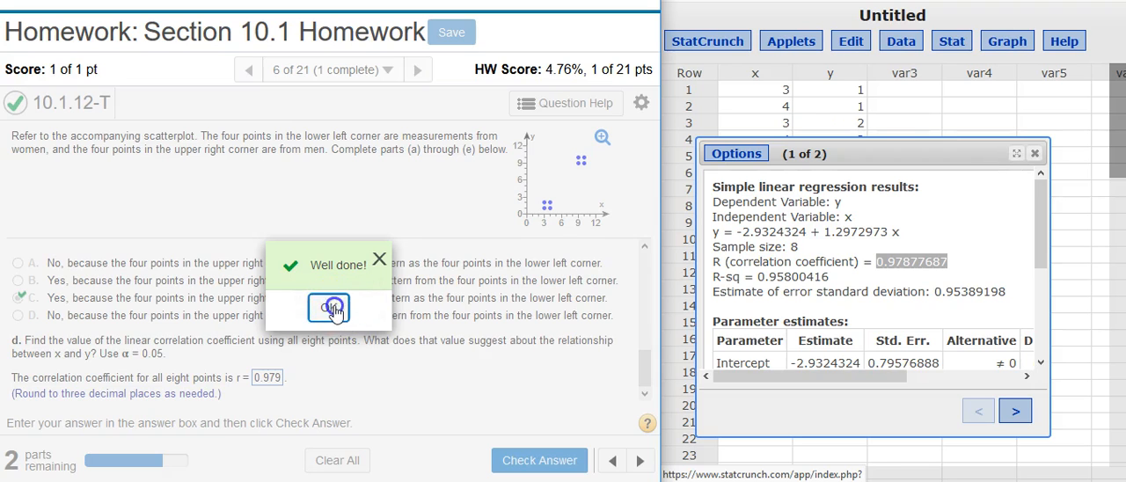
pyautogui.click(328, 308)
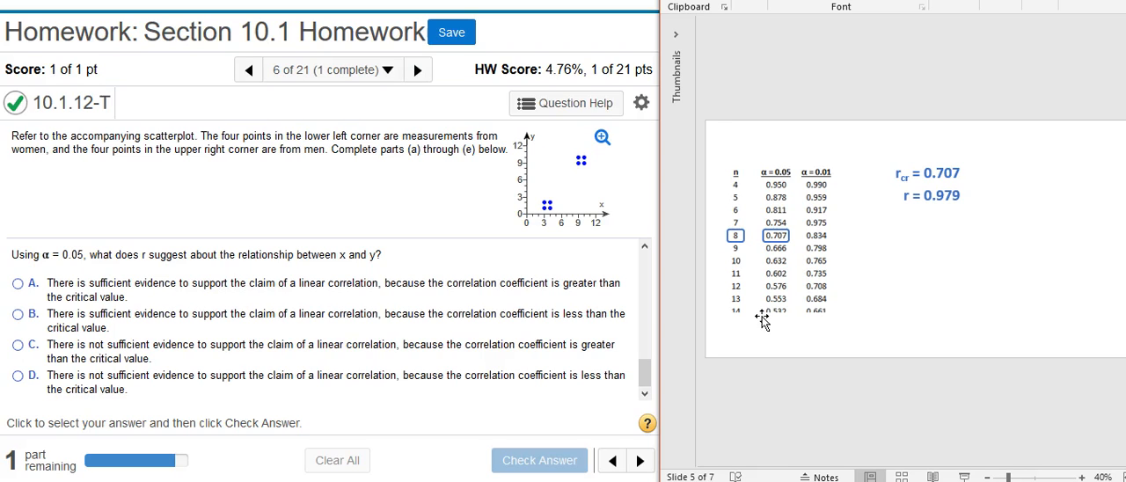
# Read critical r 0.707 for n = 8, then answer option A: sufficient evidence of correlation.
pyautogui.click(640, 460)
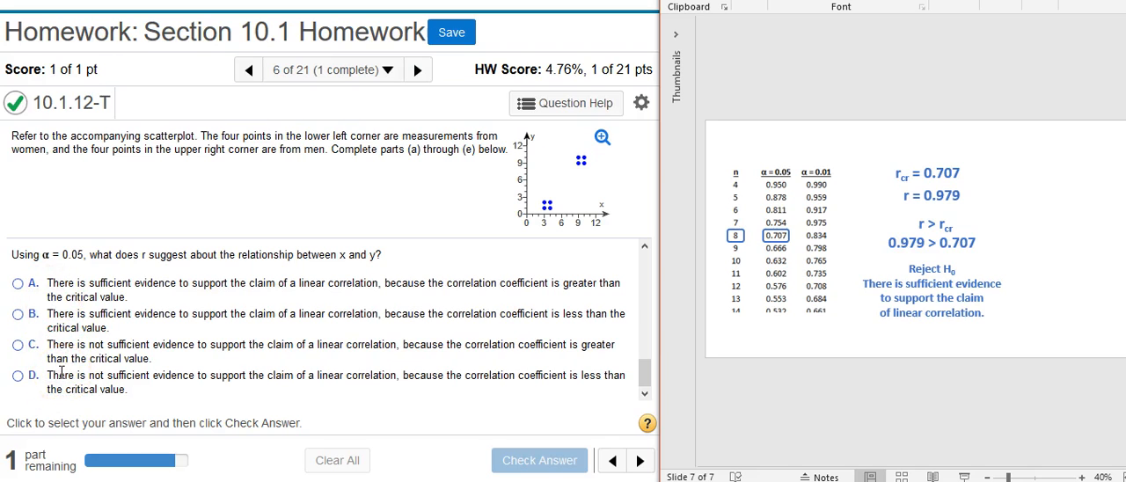
pyautogui.click(17, 283)
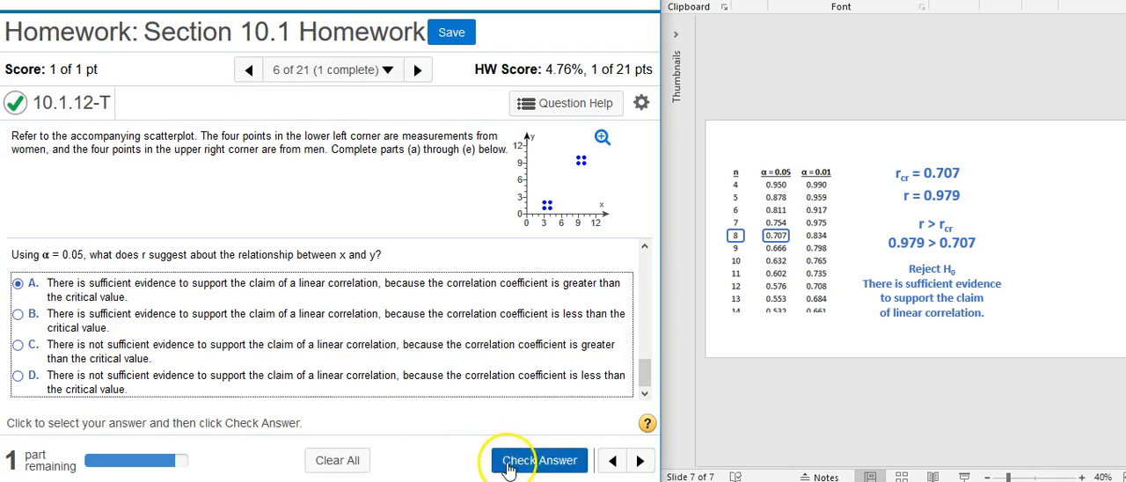
pyautogui.click(539, 460)
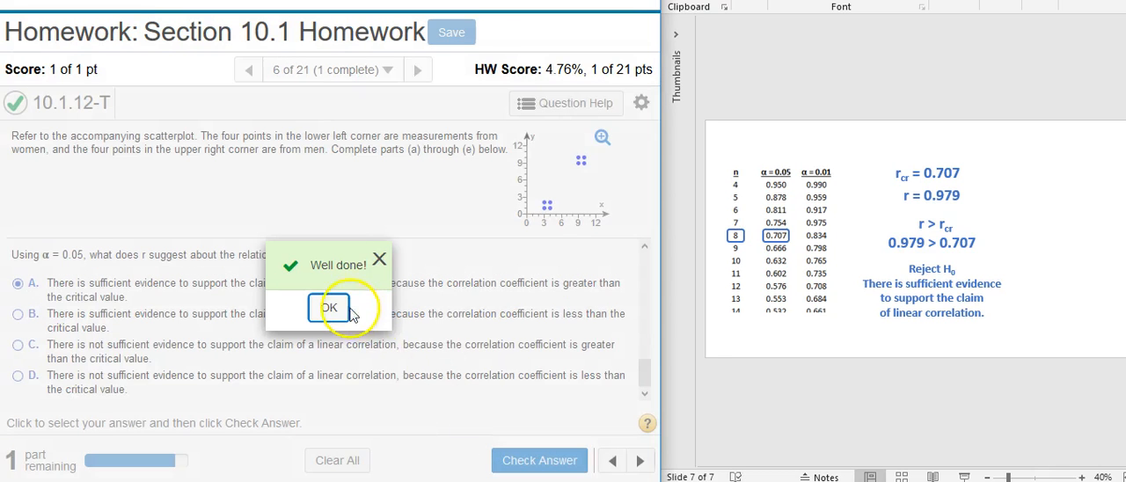
pyautogui.click(328, 307)
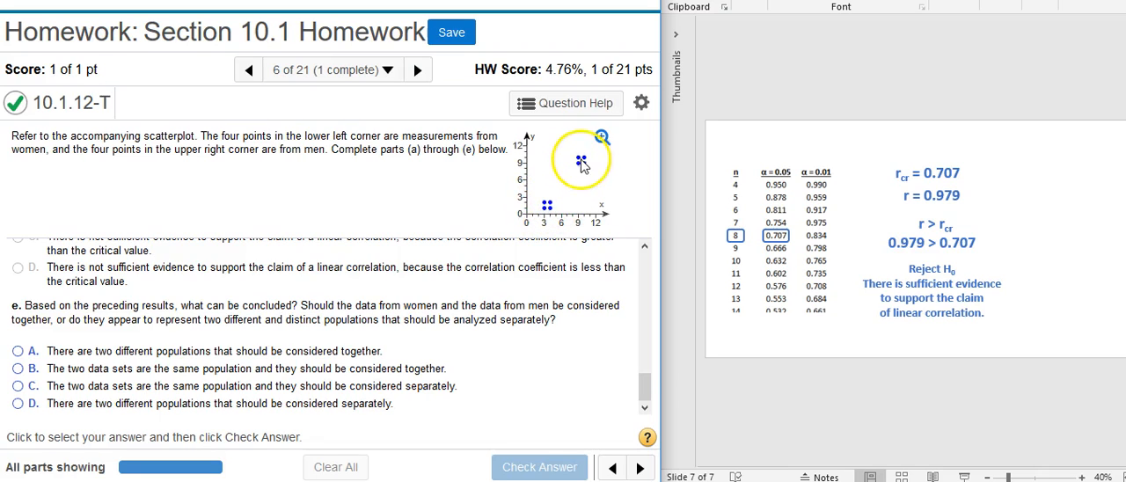
pyautogui.moveTo(550, 220)
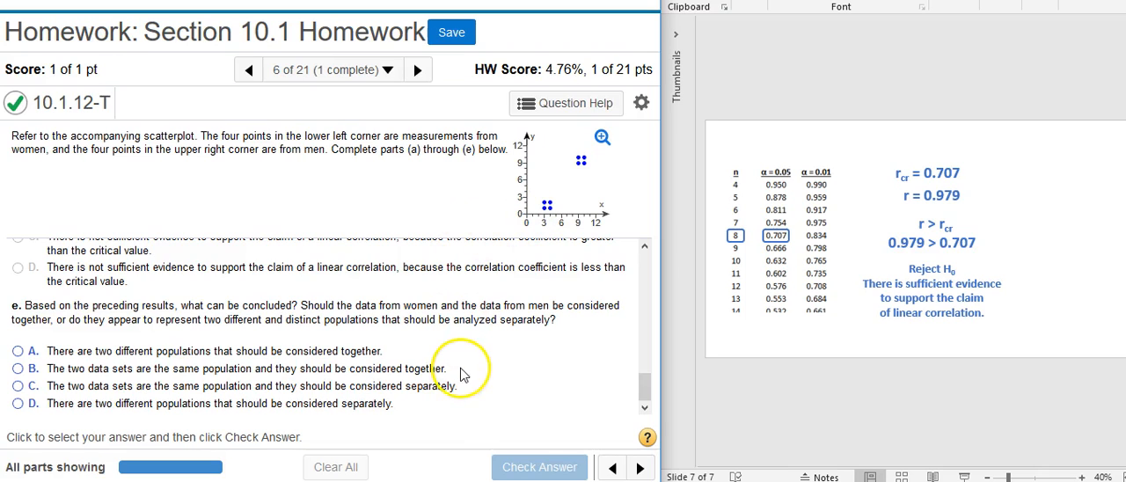
pyautogui.moveTo(58, 420)
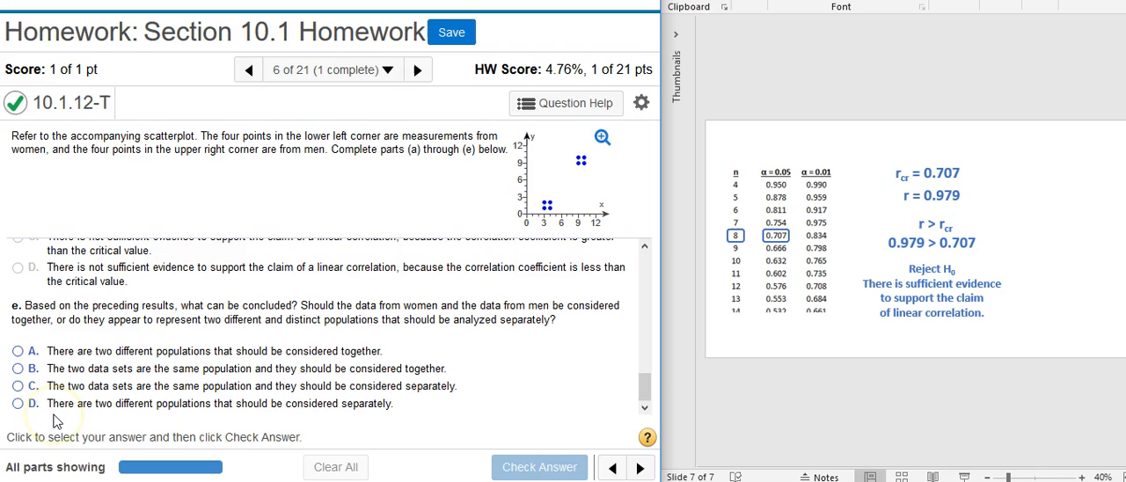
# Answer part e with option D: women's and men's data are two separate populations.
pyautogui.click(18, 403)
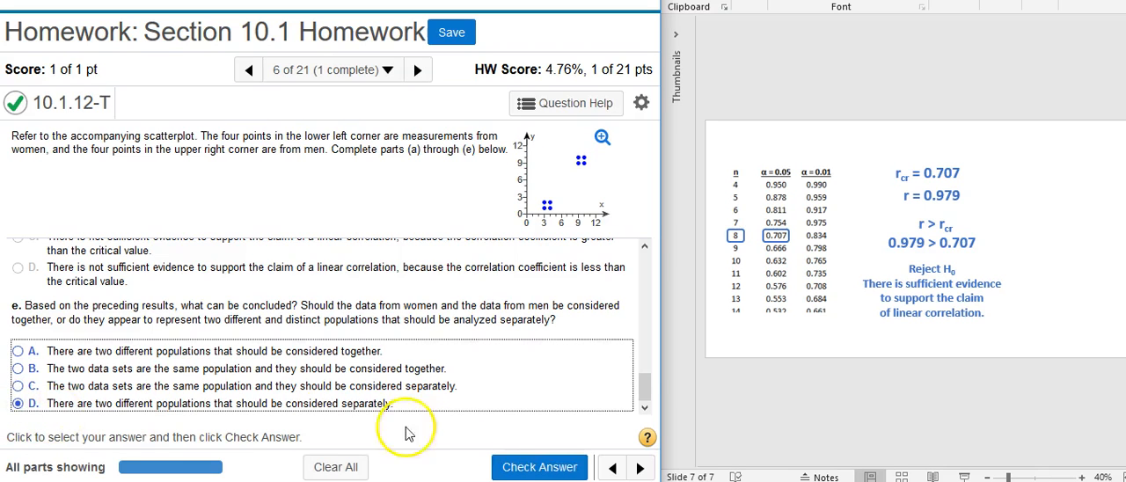
pyautogui.click(540, 467)
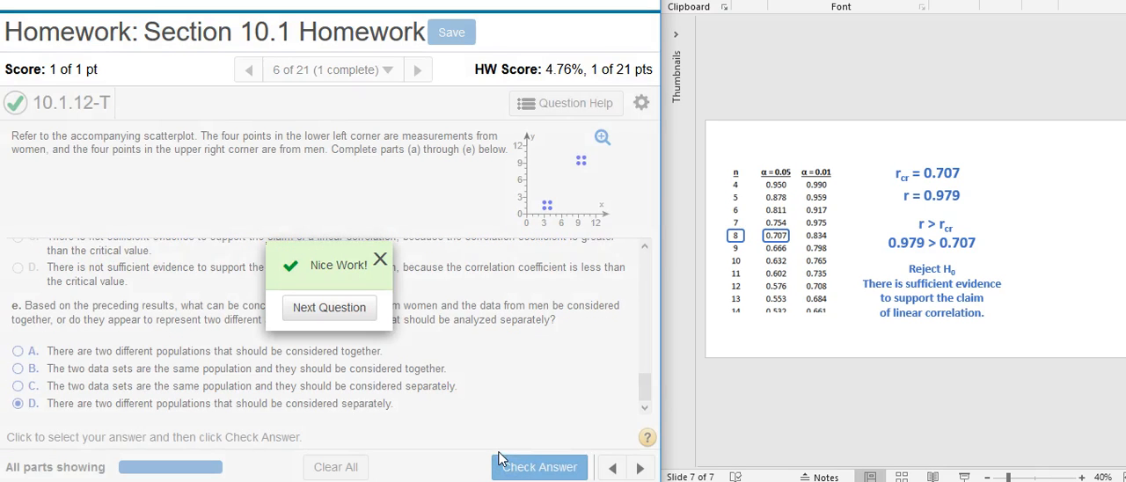